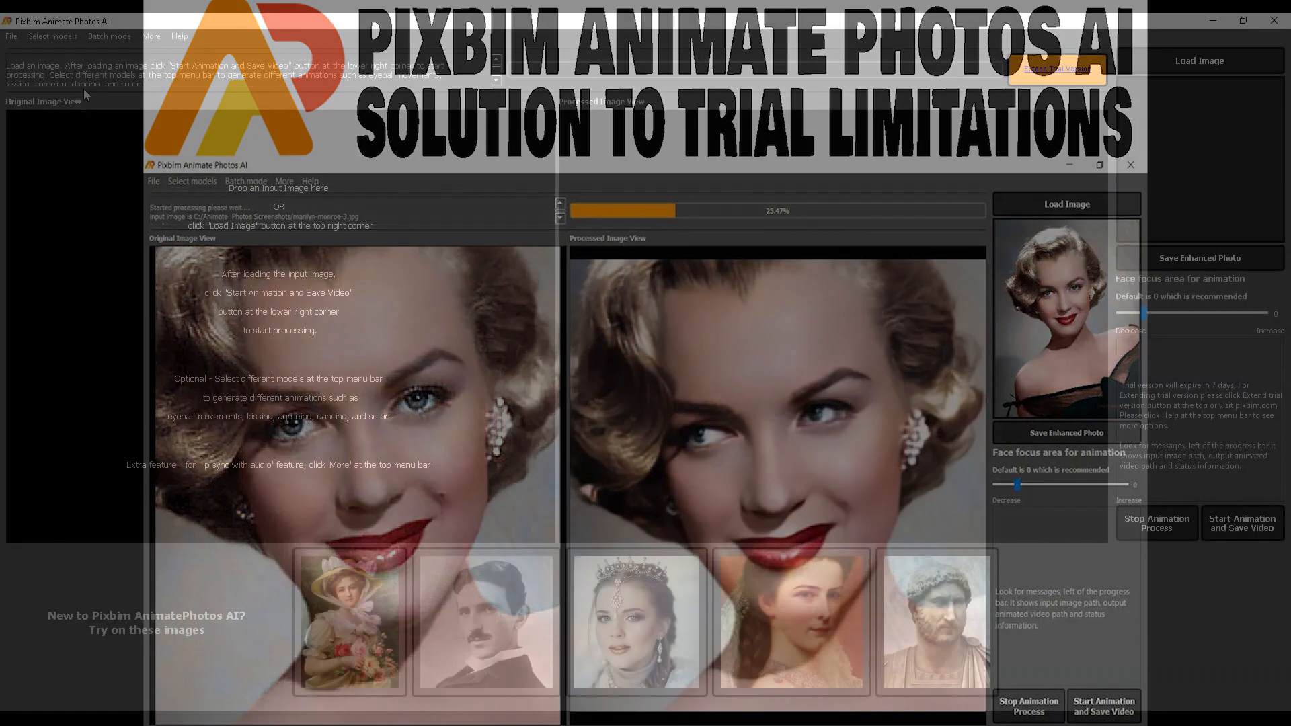
Browse the Select models, Help, and More menus to find lip sync and face enhancement
{"action": "left_click", "coordinate": [52, 36]}
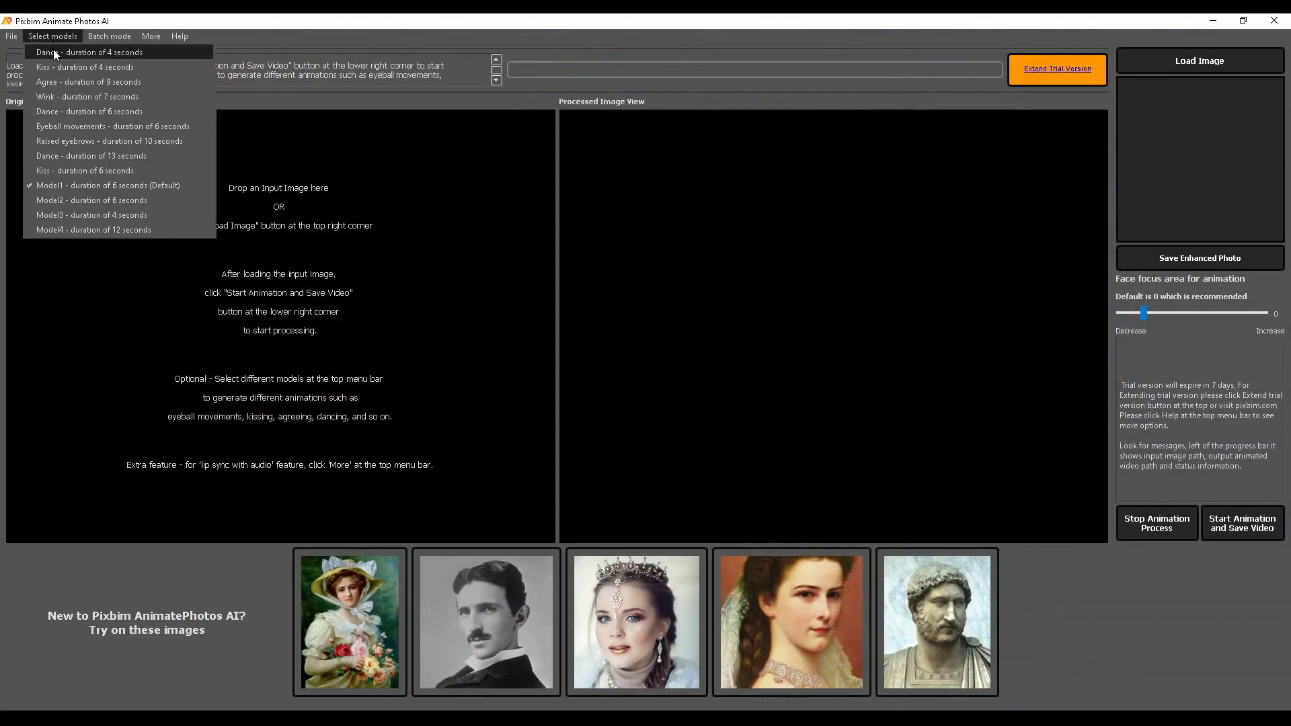
{"action": "mouse_move", "coordinate": [67, 137]}
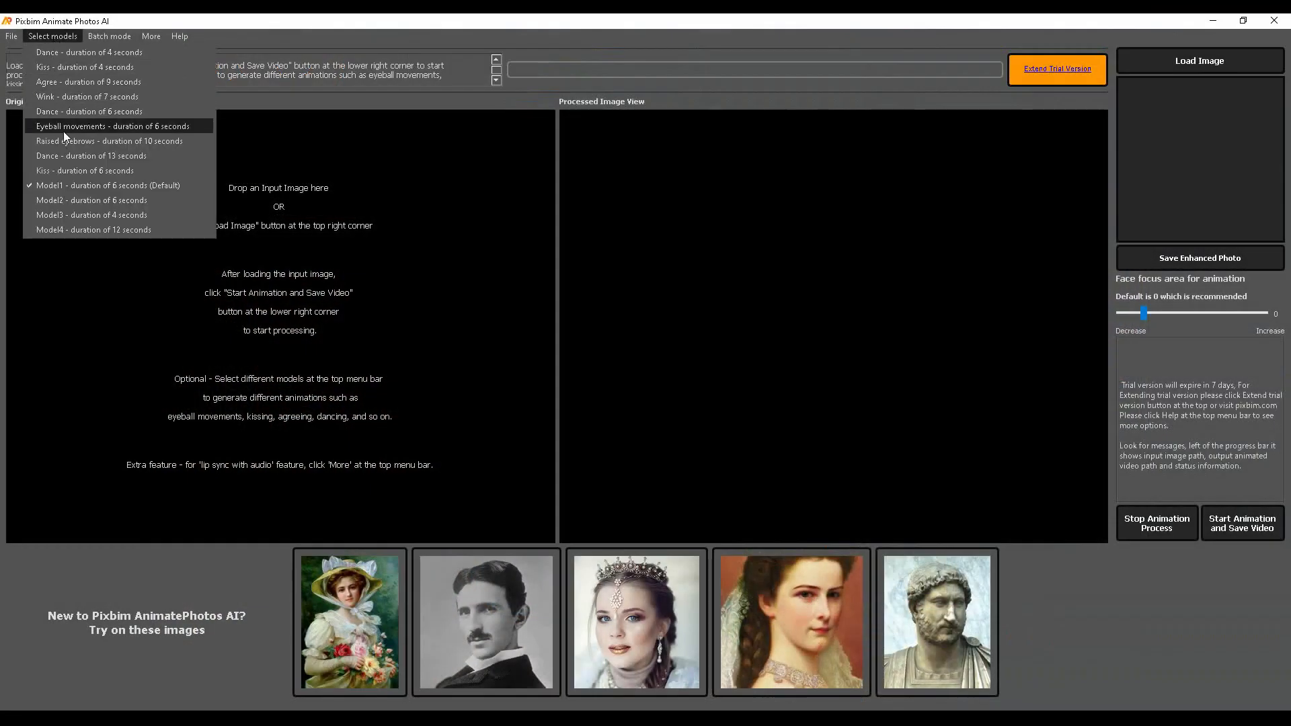
{"action": "mouse_move", "coordinate": [73, 200]}
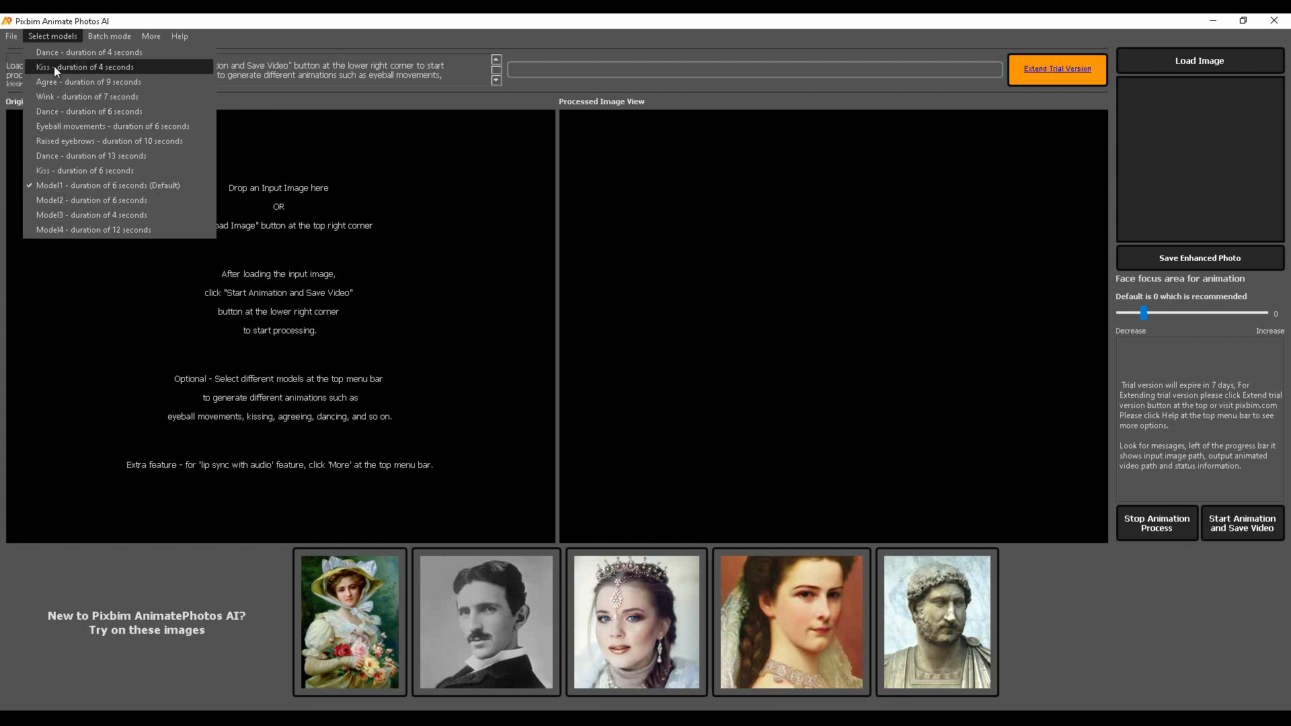
{"action": "mouse_move", "coordinate": [81, 35]}
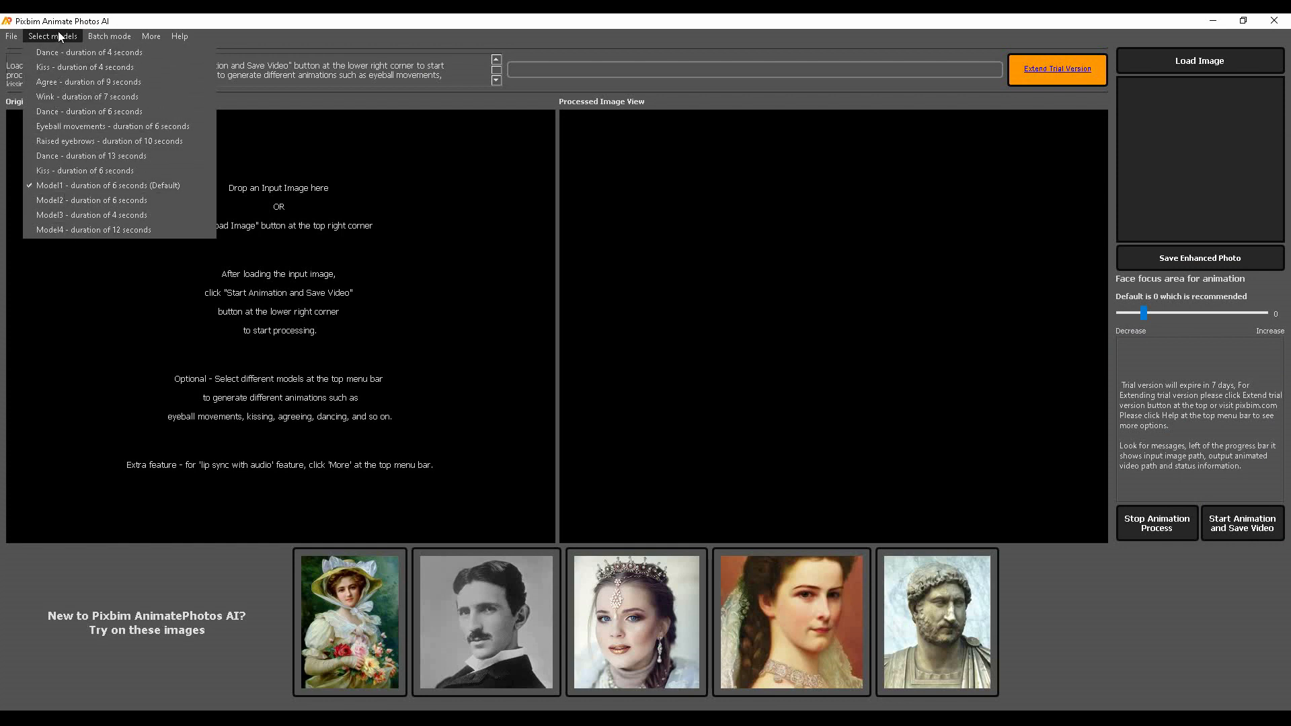
{"action": "left_click", "coordinate": [191, 35]}
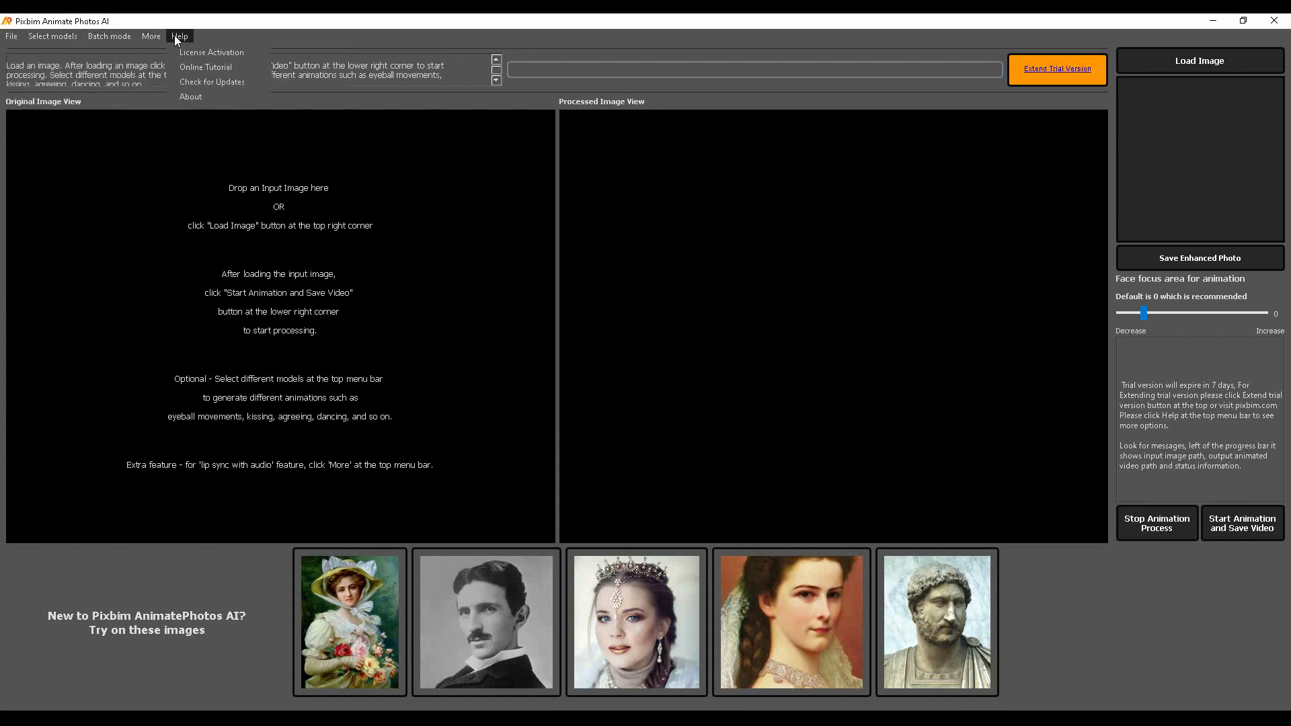
{"action": "left_click", "coordinate": [151, 35]}
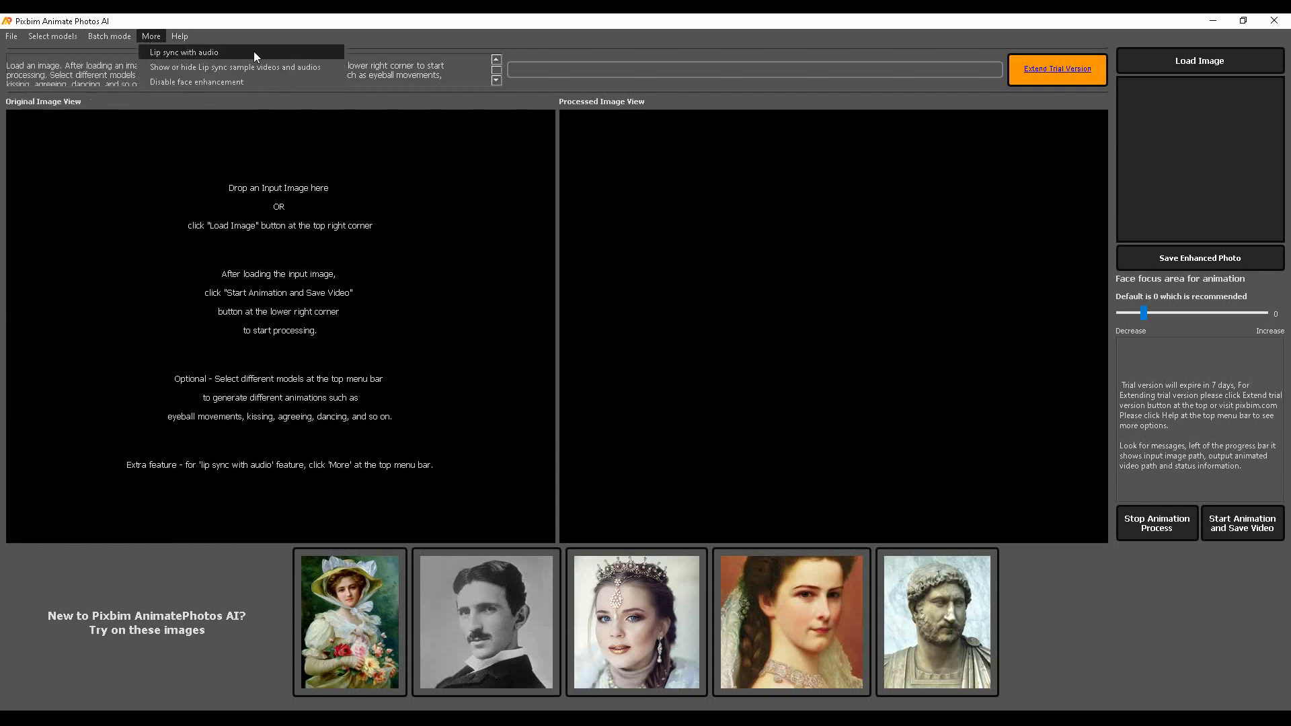
{"action": "mouse_move", "coordinate": [167, 53]}
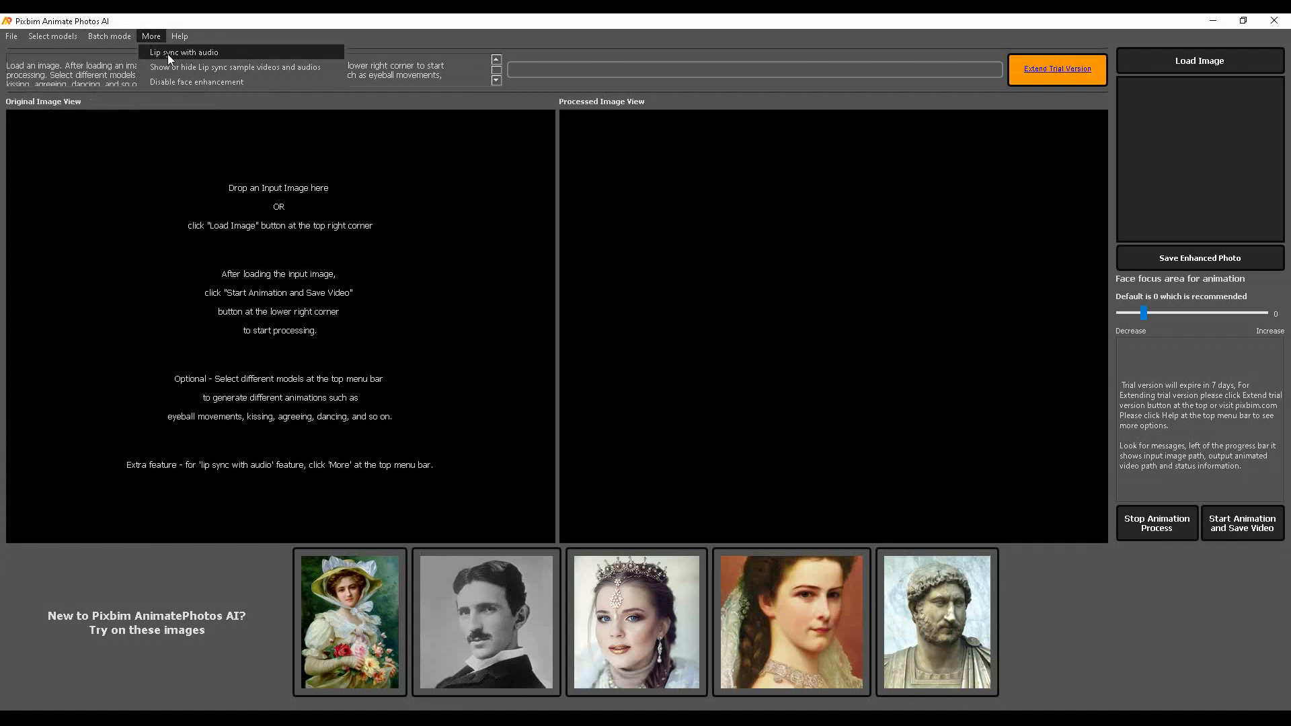
{"action": "mouse_move", "coordinate": [223, 71]}
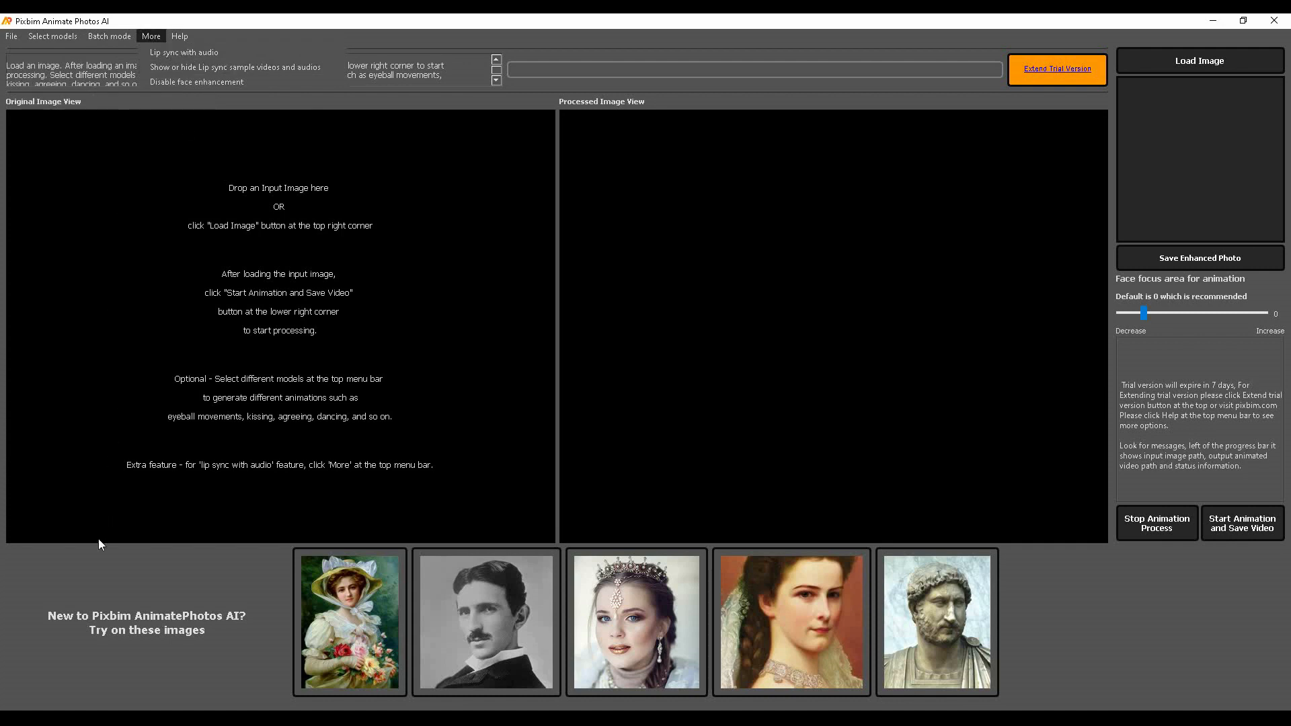
{"action": "mouse_move", "coordinate": [503, 627]}
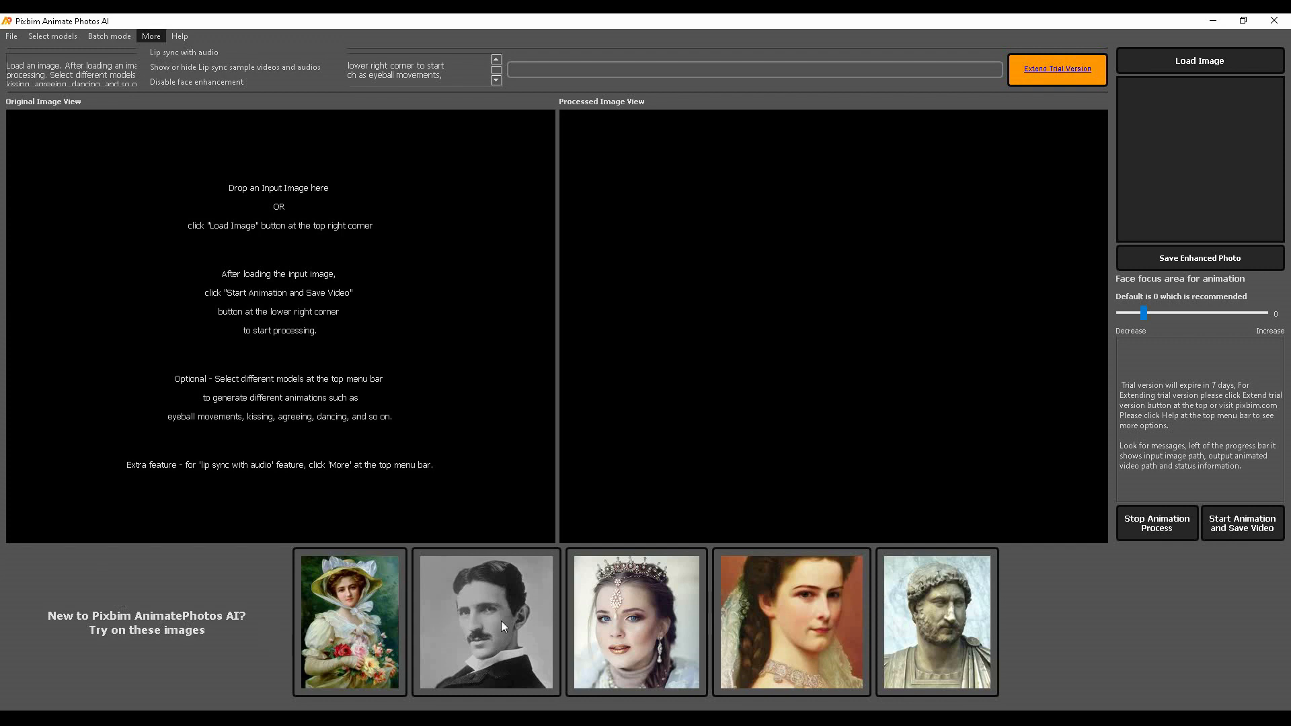
{"action": "mouse_move", "coordinate": [920, 637]}
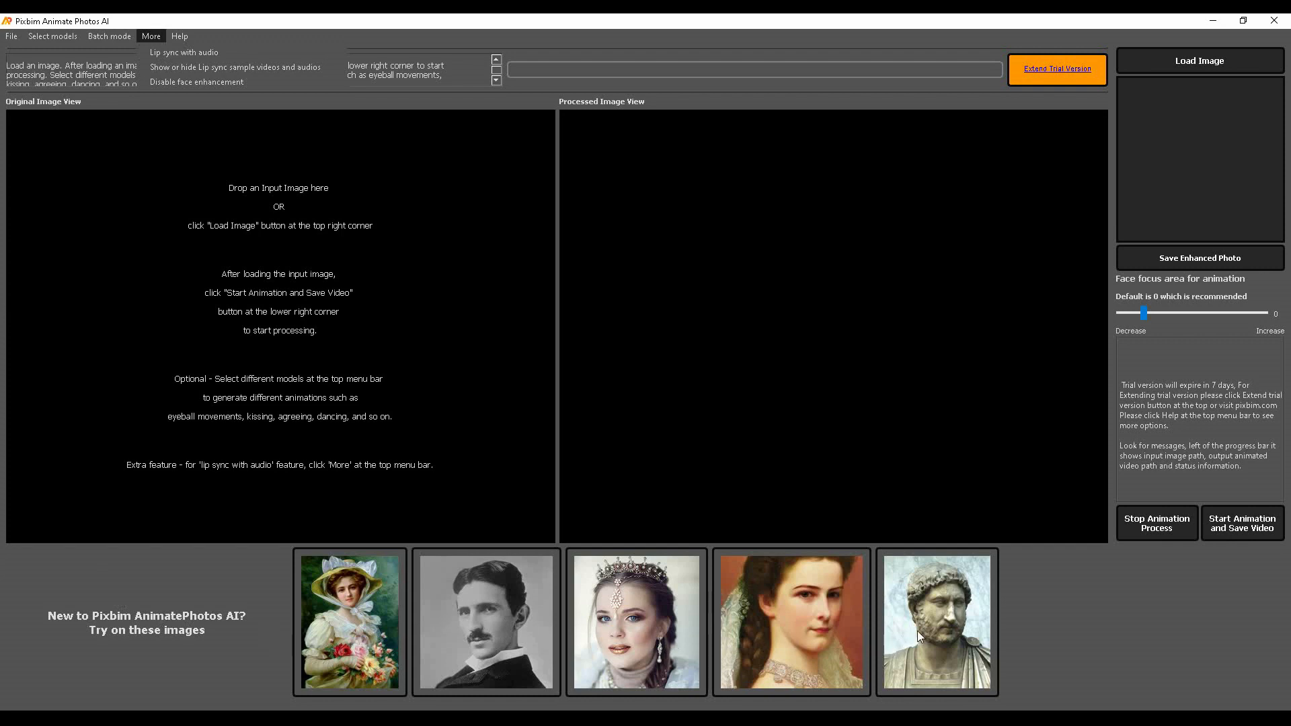
{"action": "mouse_move", "coordinate": [529, 628]}
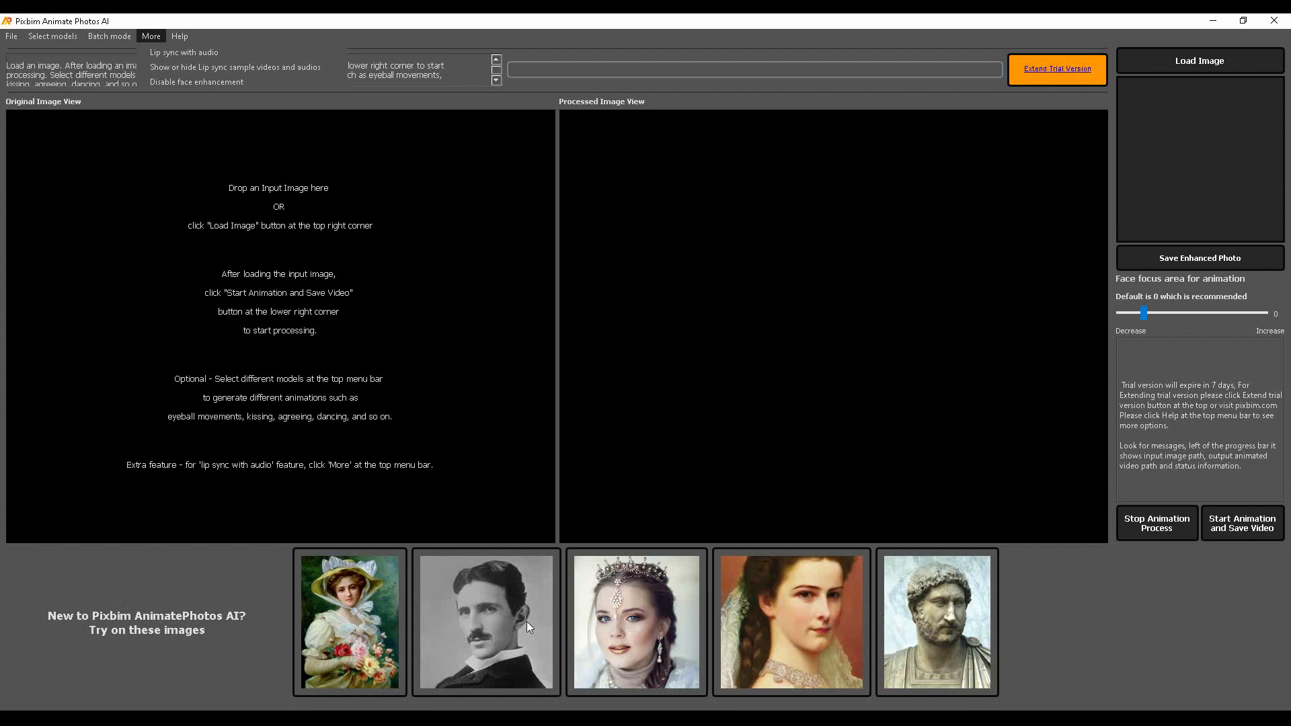
{"action": "mouse_move", "coordinate": [179, 580]}
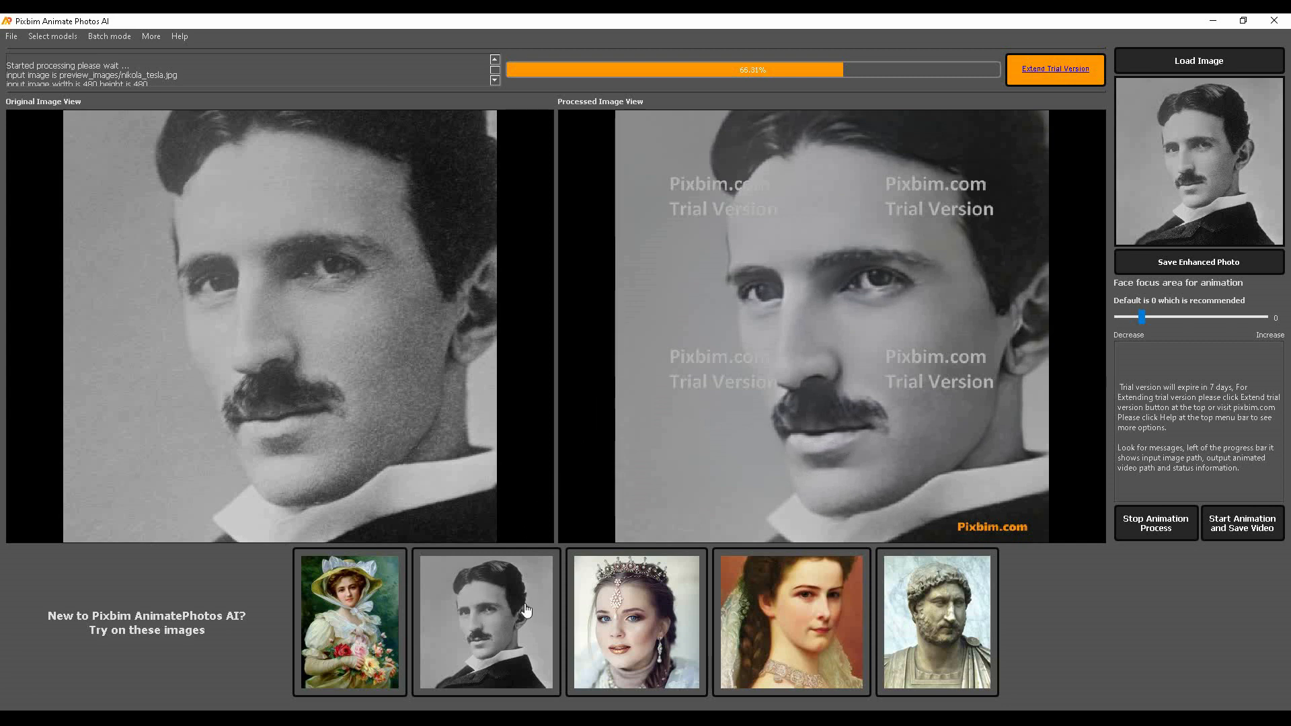
{"action": "mouse_move", "coordinate": [647, 430]}
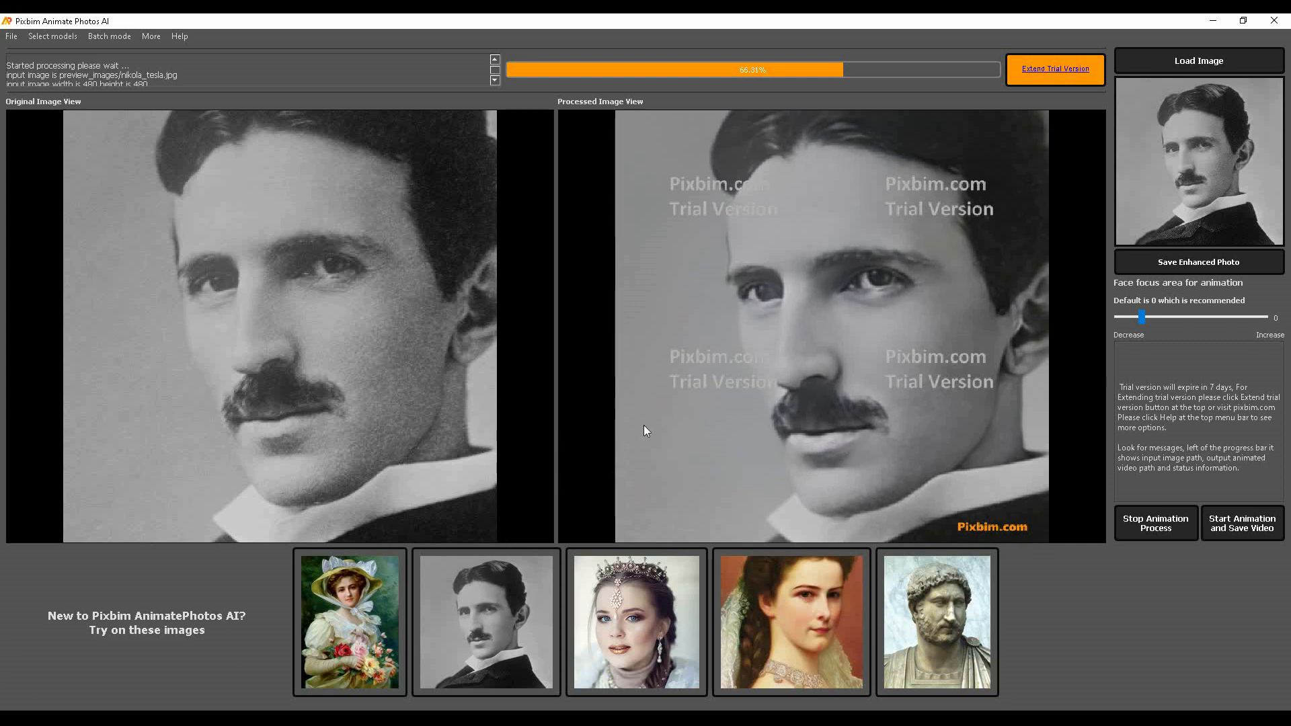
{"action": "mouse_move", "coordinate": [748, 304]}
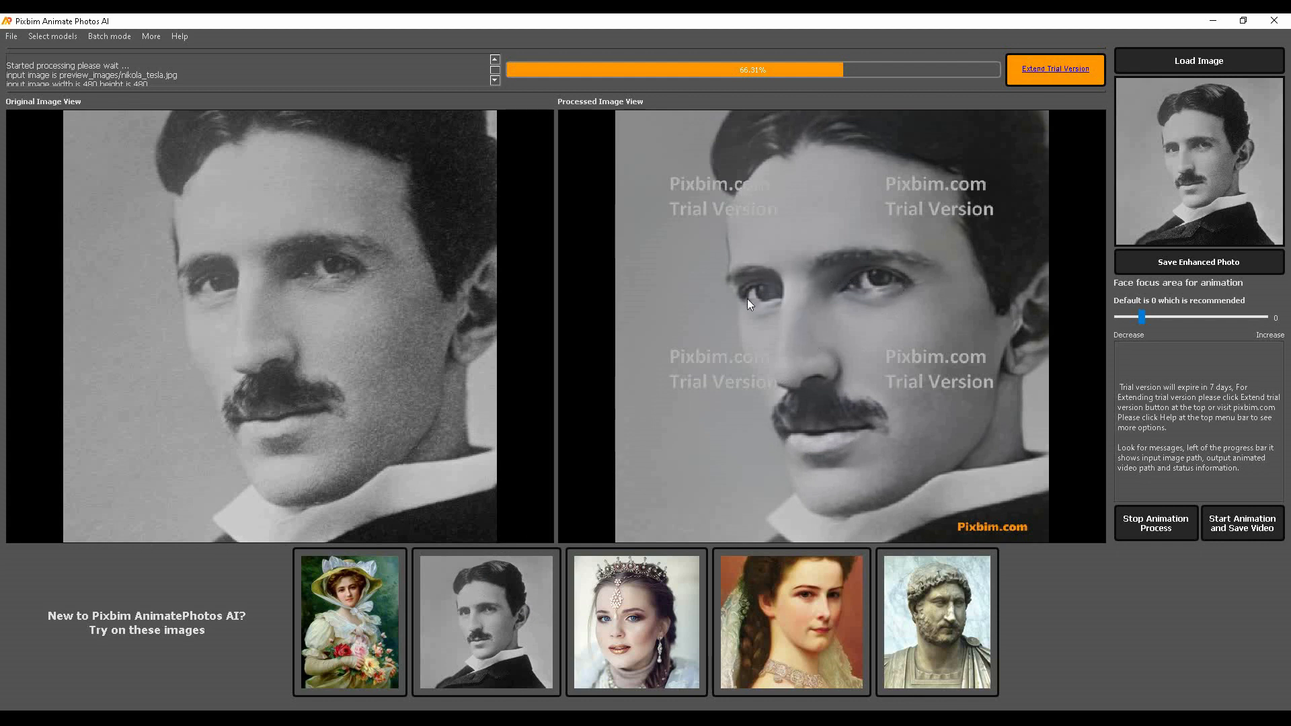
{"action": "mouse_move", "coordinate": [760, 293]}
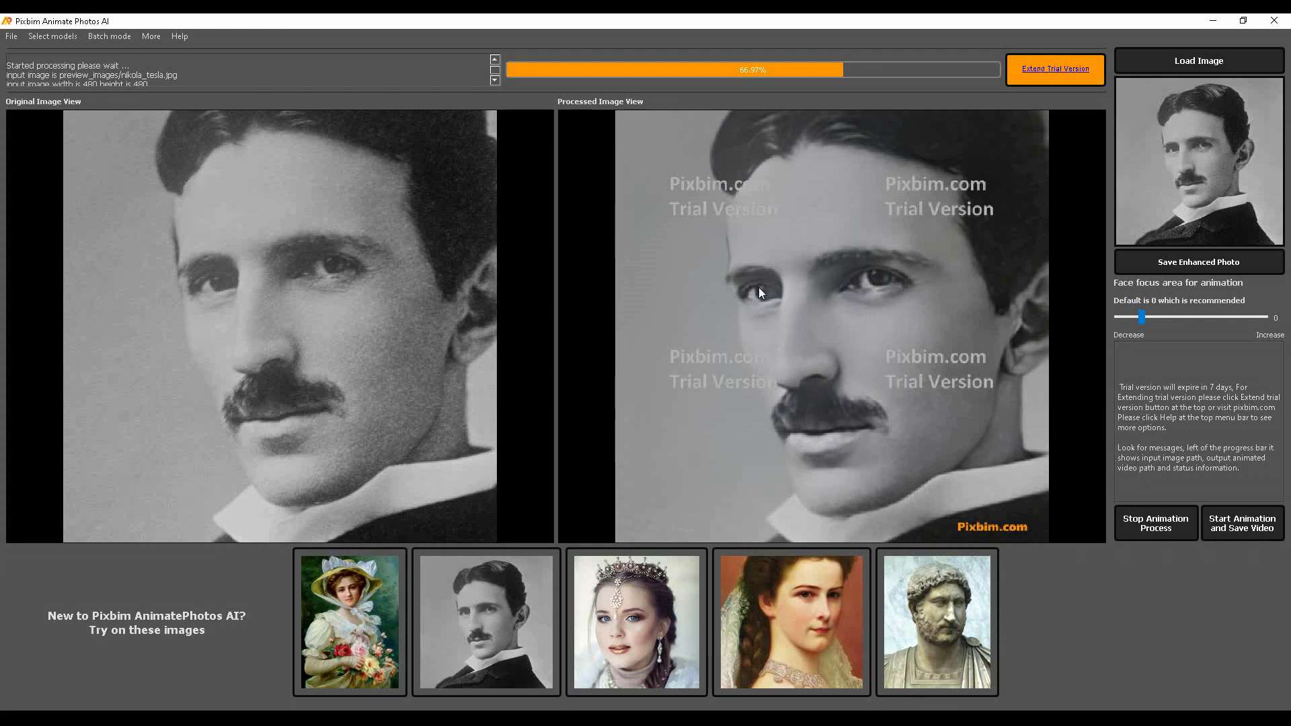
{"action": "mouse_move", "coordinate": [829, 370]}
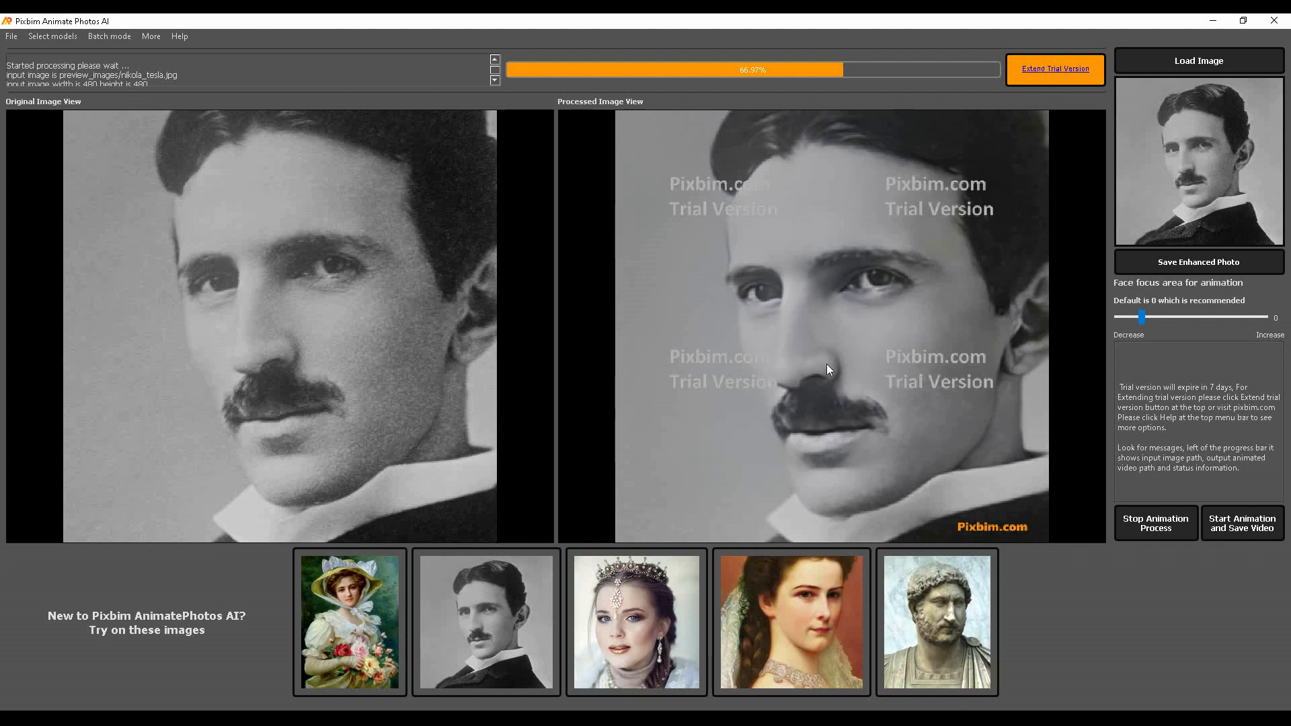
{"action": "mouse_move", "coordinate": [847, 328]}
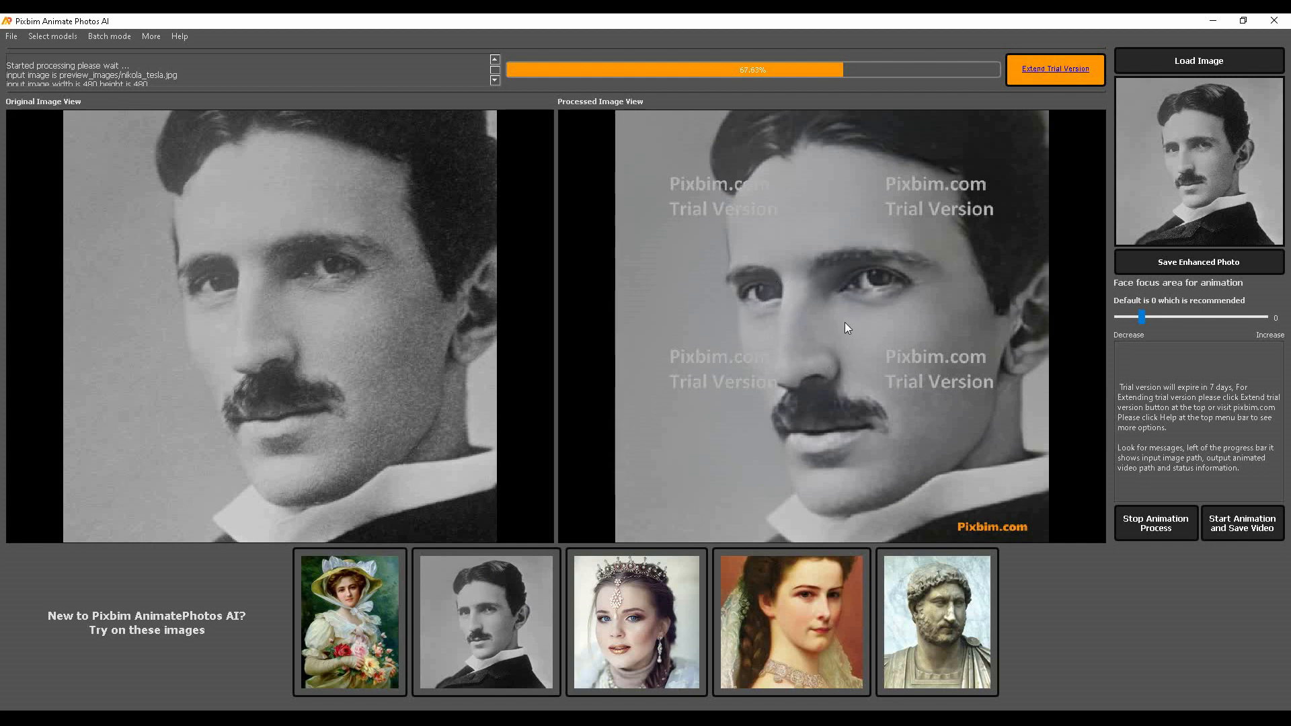
{"action": "mouse_move", "coordinate": [693, 200]}
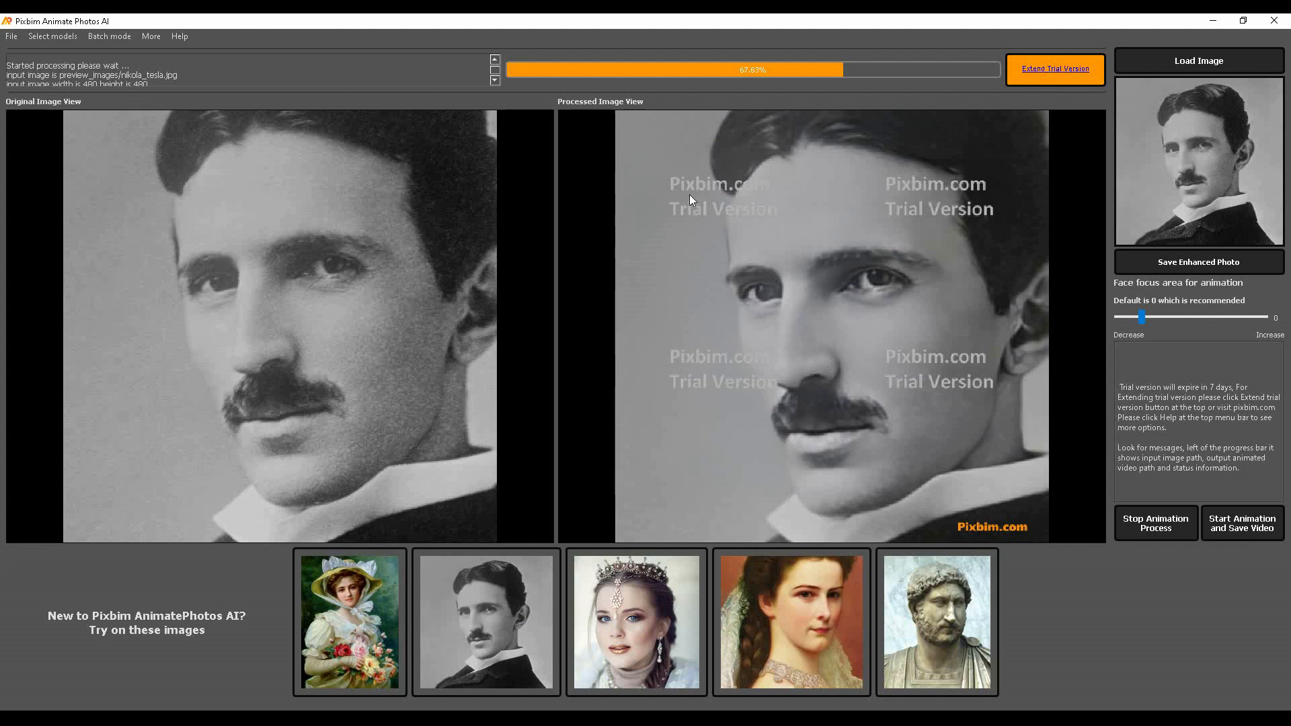
{"action": "mouse_move", "coordinate": [944, 358]}
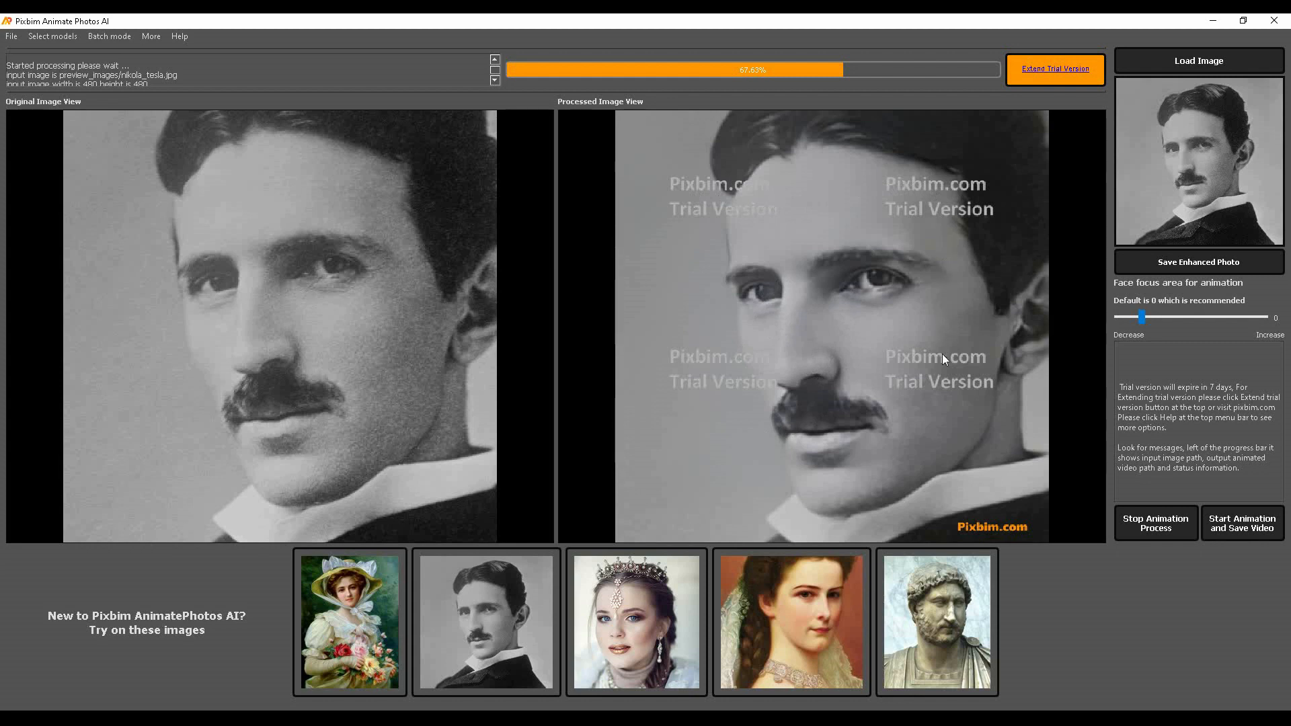
{"action": "mouse_move", "coordinate": [969, 511]}
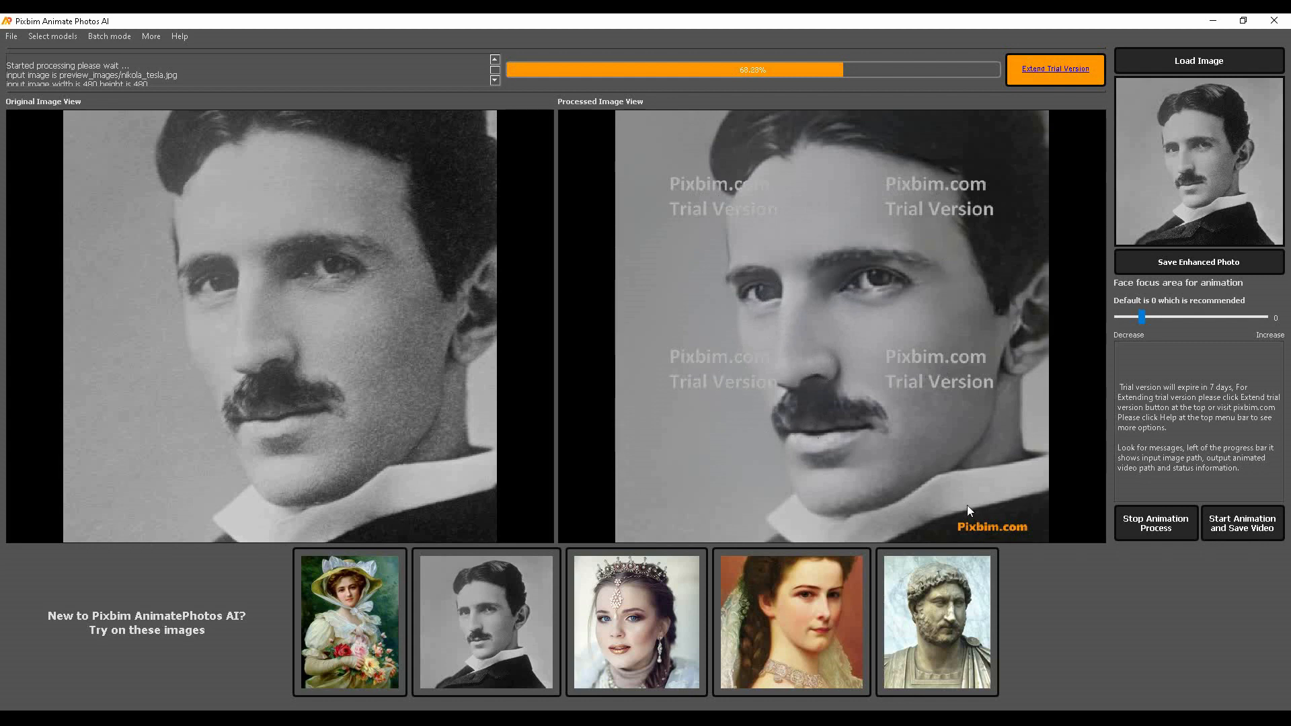
{"action": "mouse_move", "coordinate": [941, 397]}
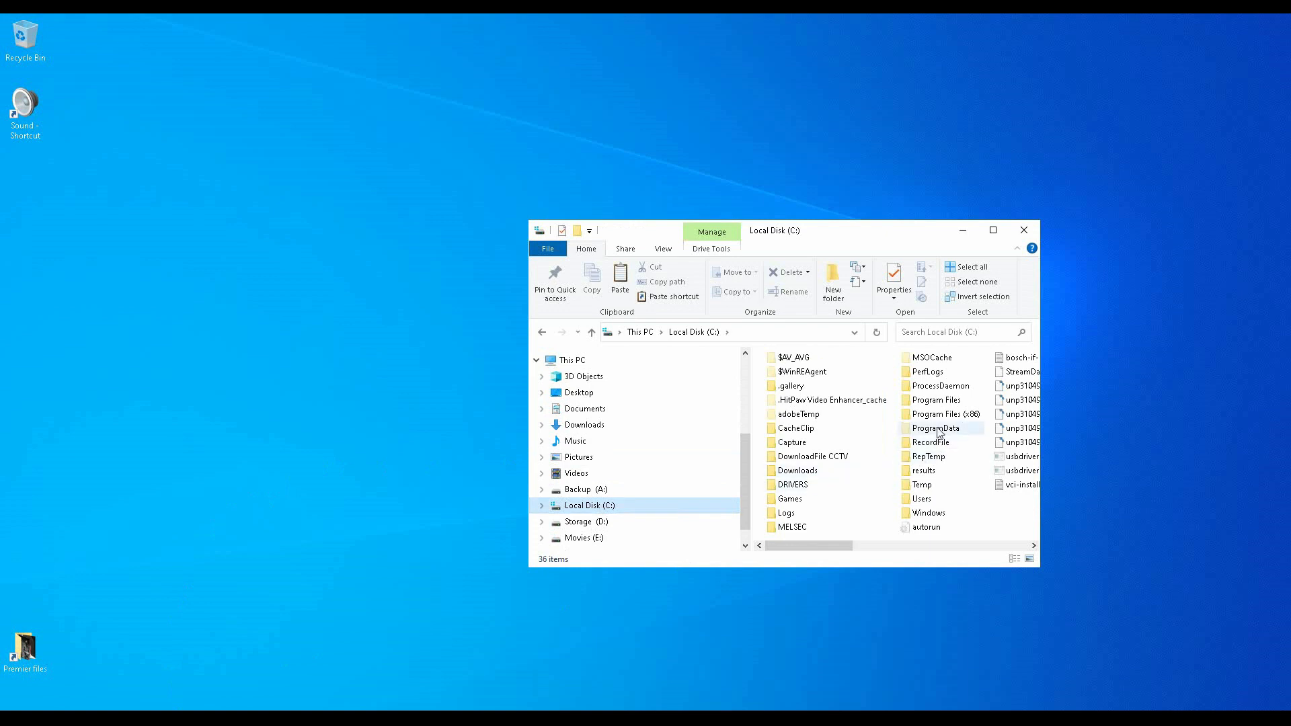
Navigate Program Files > Common Files > Pixbim > Pixbim Animate Photos AI > icons
{"action": "double_click", "coordinate": [933, 399]}
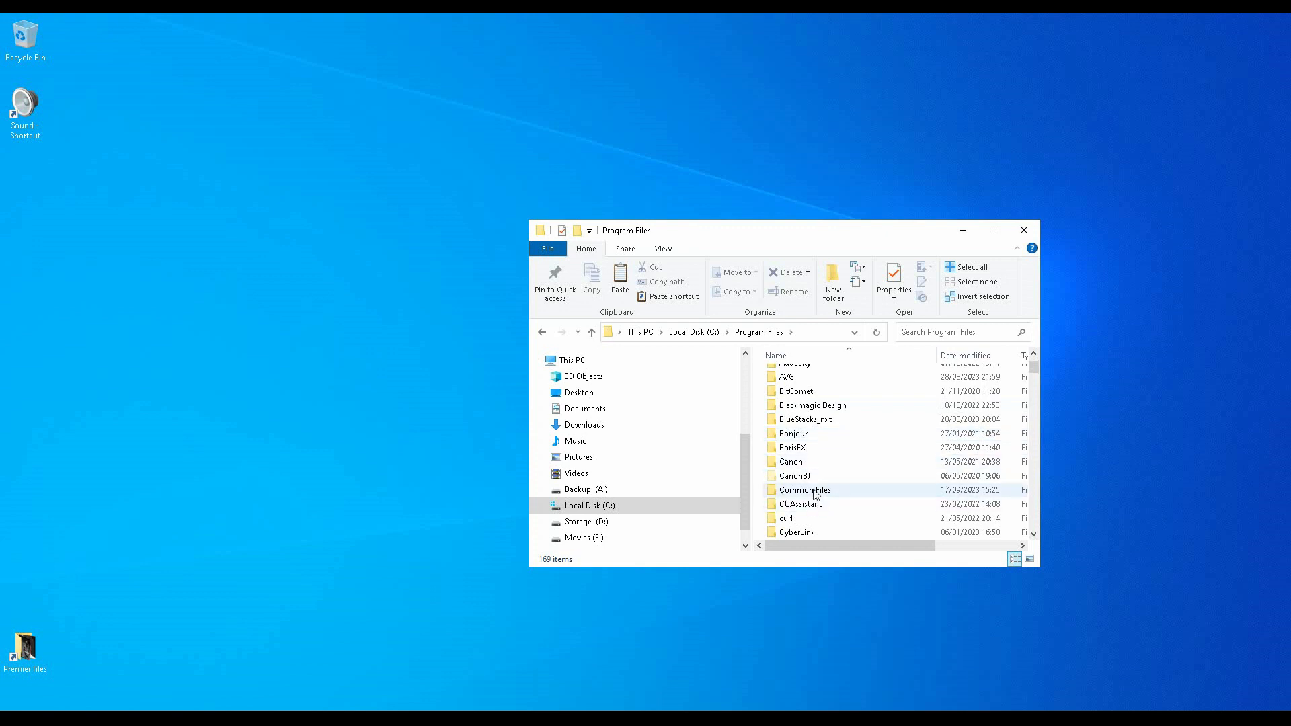
{"action": "double_click", "coordinate": [804, 490]}
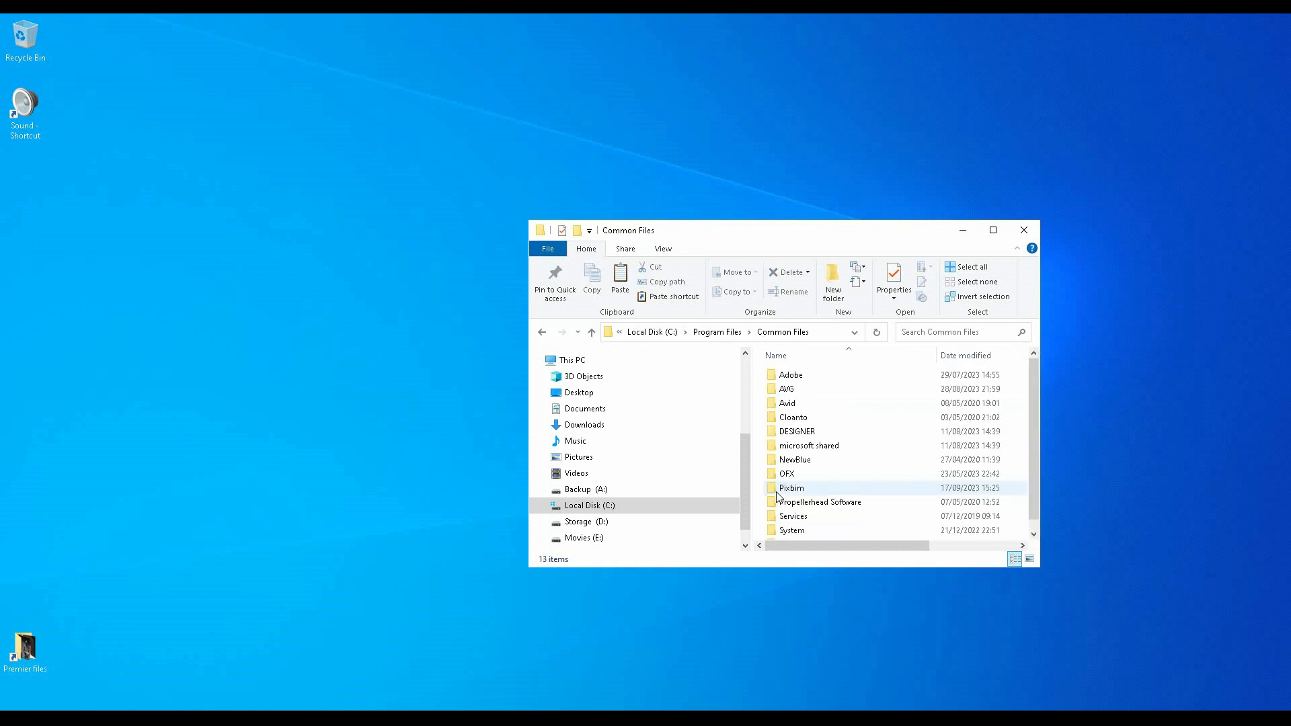
{"action": "mouse_move", "coordinate": [795, 488]}
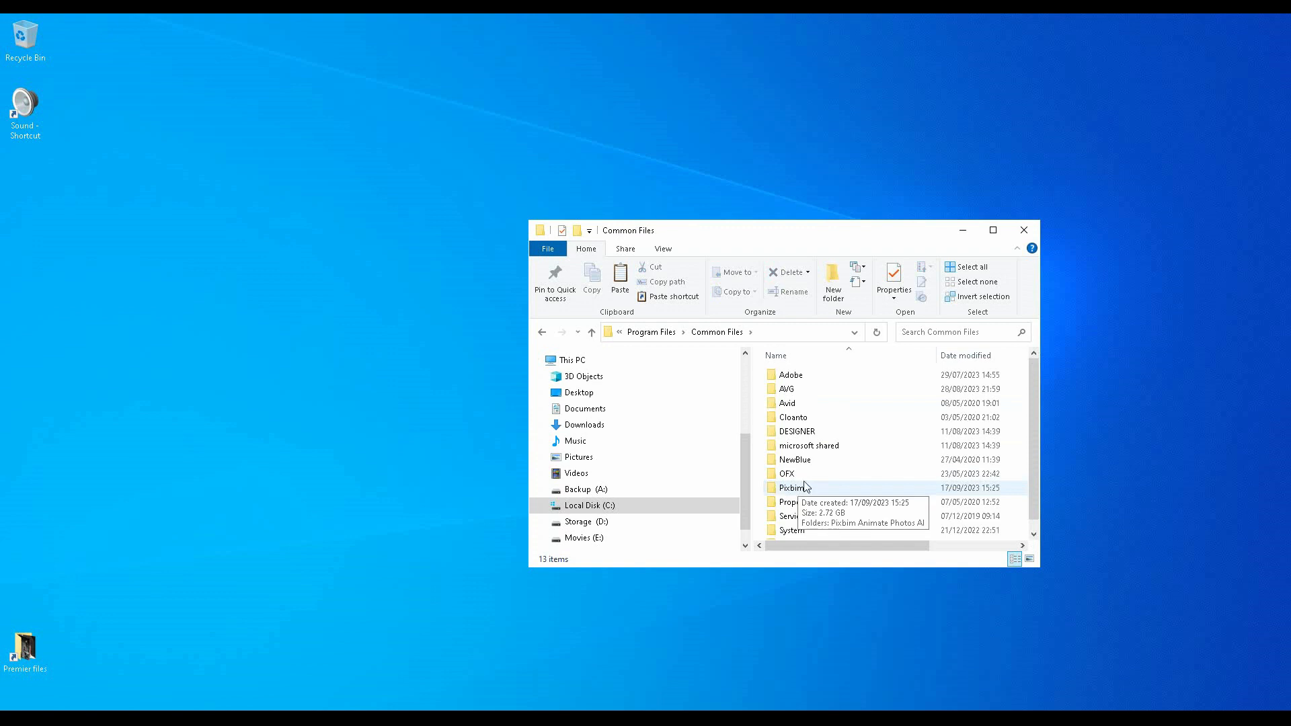
{"action": "double_click", "coordinate": [790, 488]}
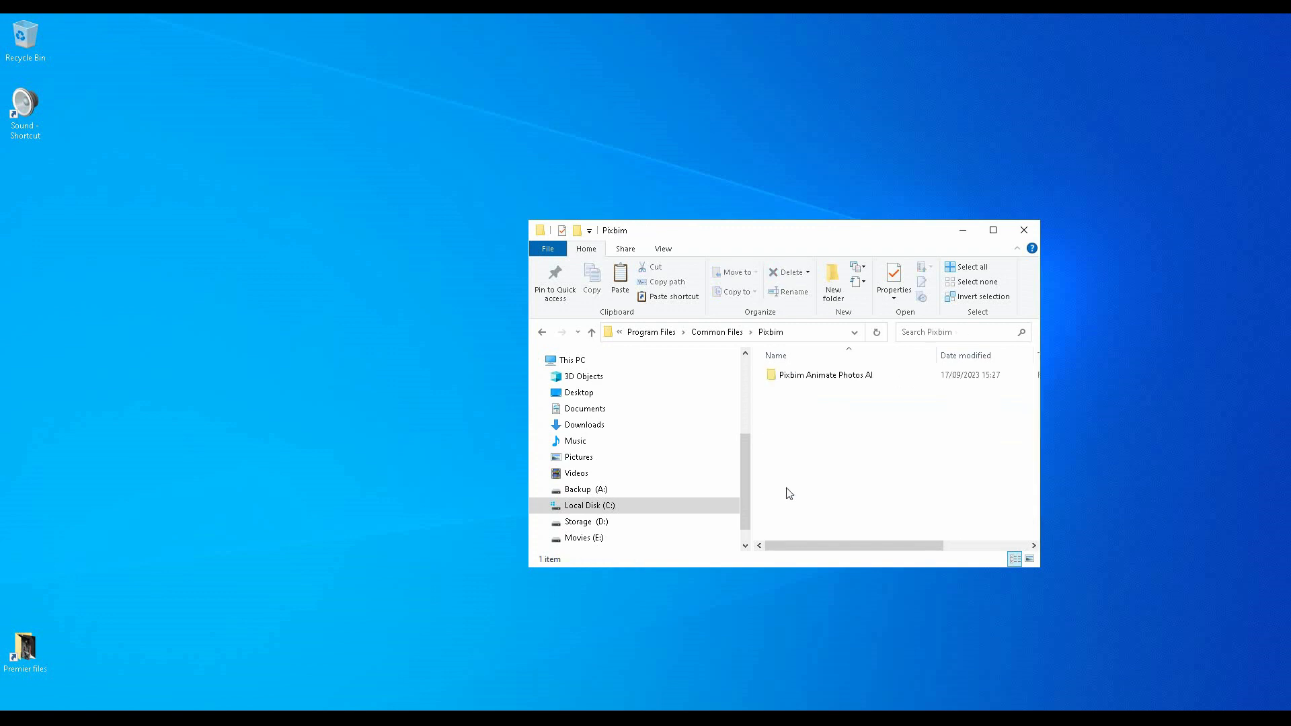
{"action": "left_click", "coordinate": [826, 373]}
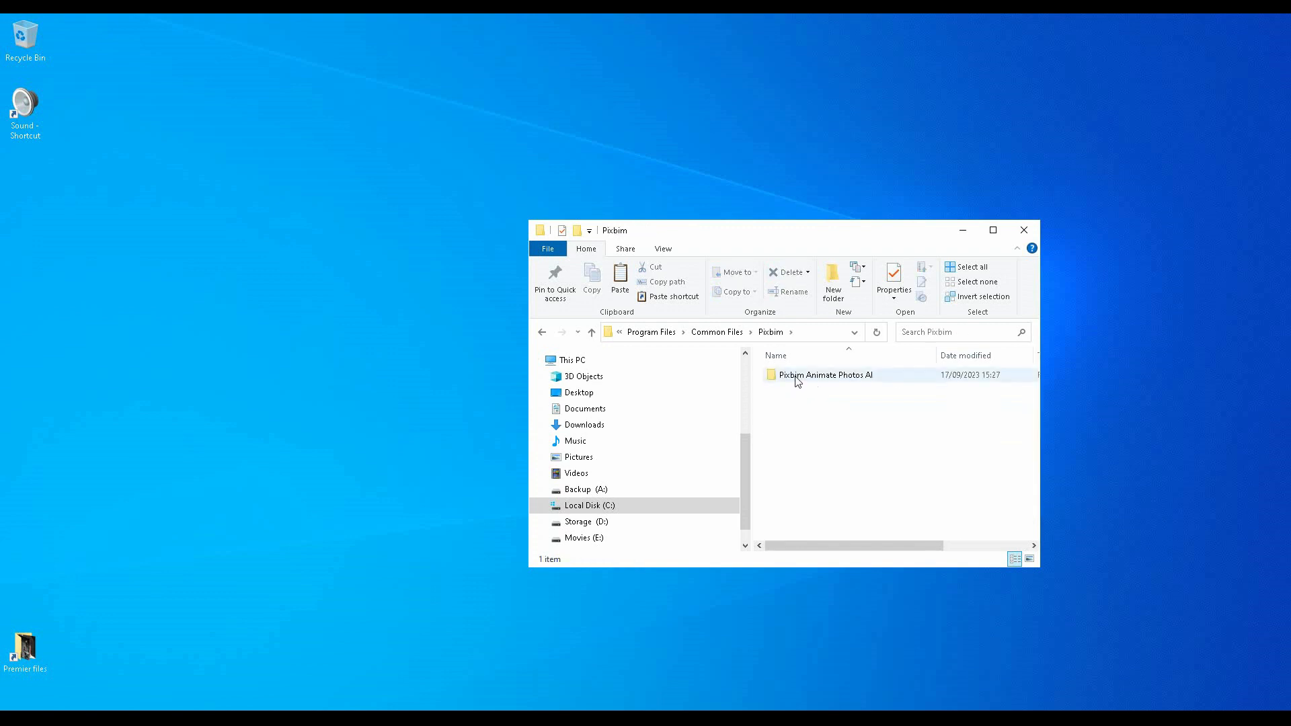
{"action": "double_click", "coordinate": [826, 374]}
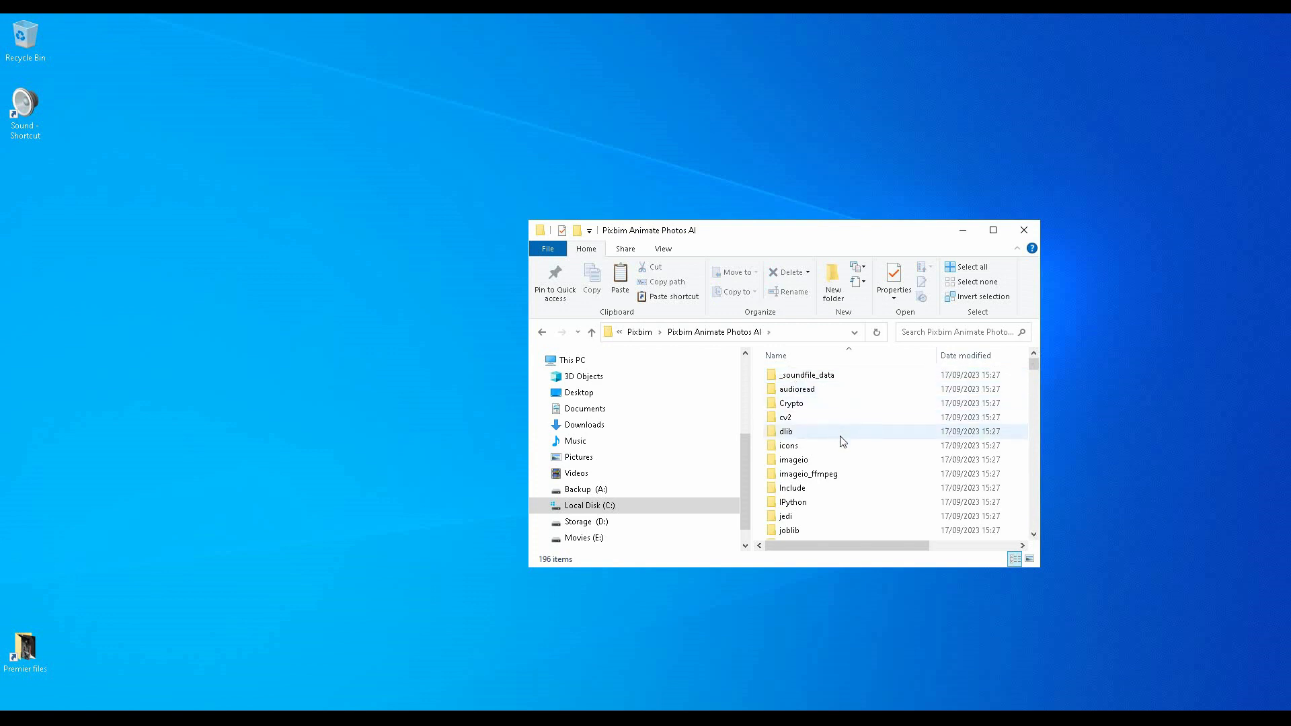
{"action": "double_click", "coordinate": [789, 445]}
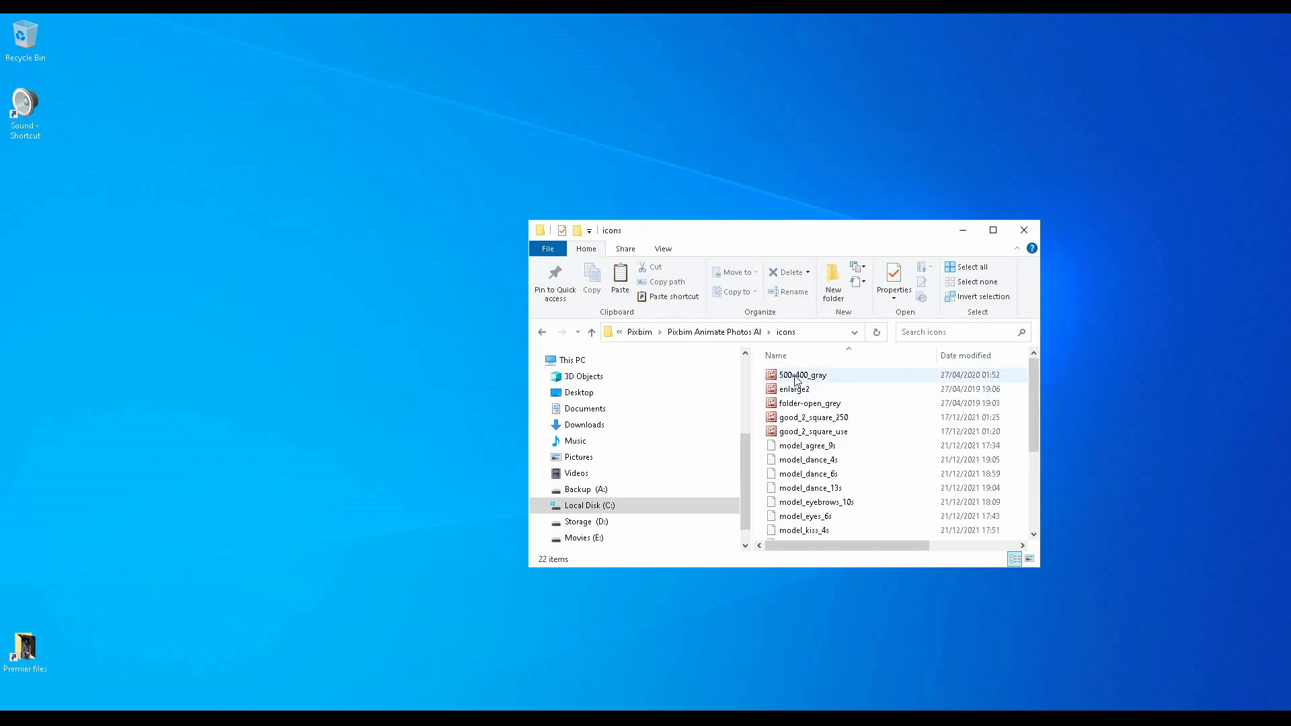
Copy the 500x400_gray watermark image from the icons folder onto the desktop
{"action": "left_click", "coordinate": [802, 375]}
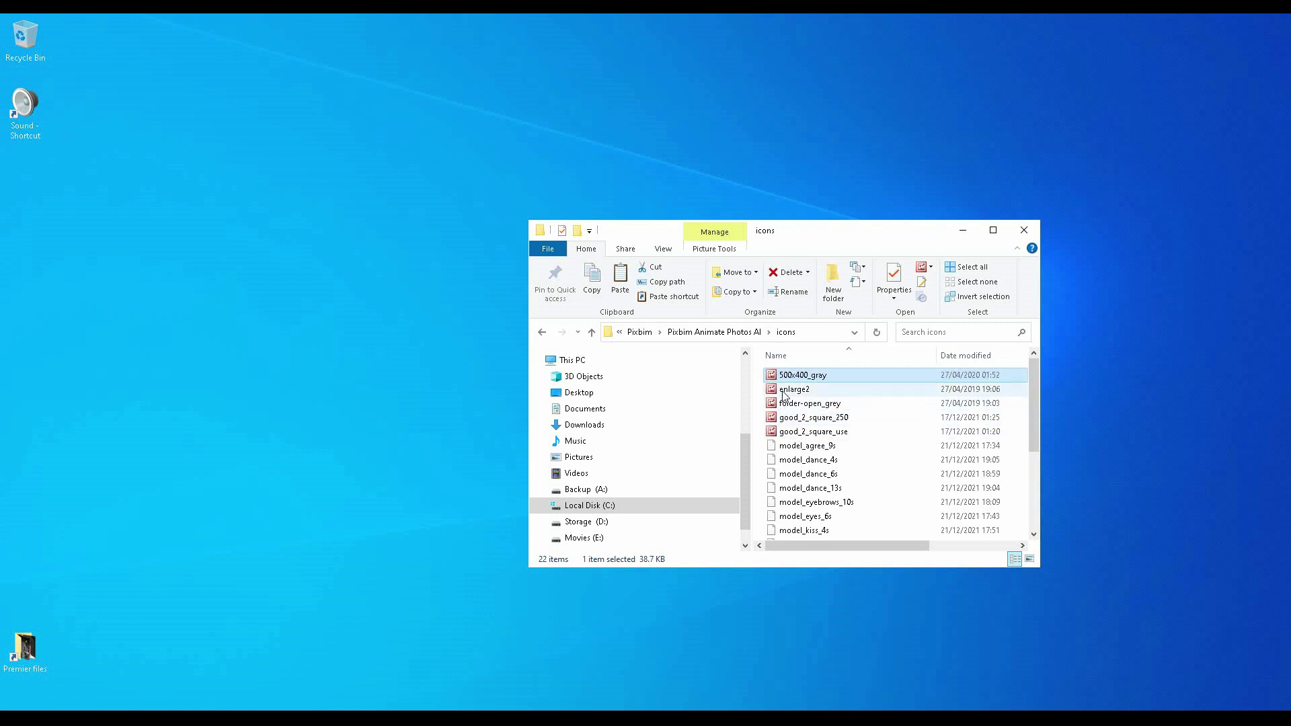
{"action": "right_click", "coordinate": [802, 375]}
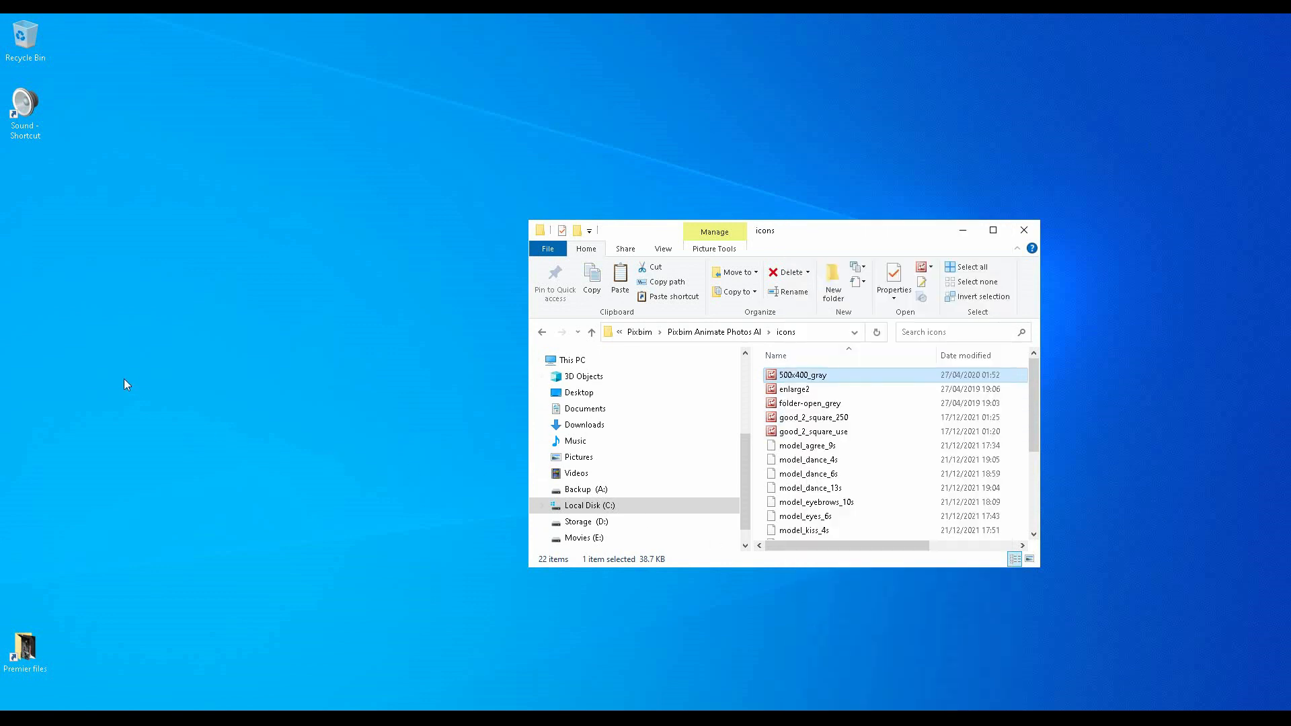
{"action": "right_click", "coordinate": [127, 385]}
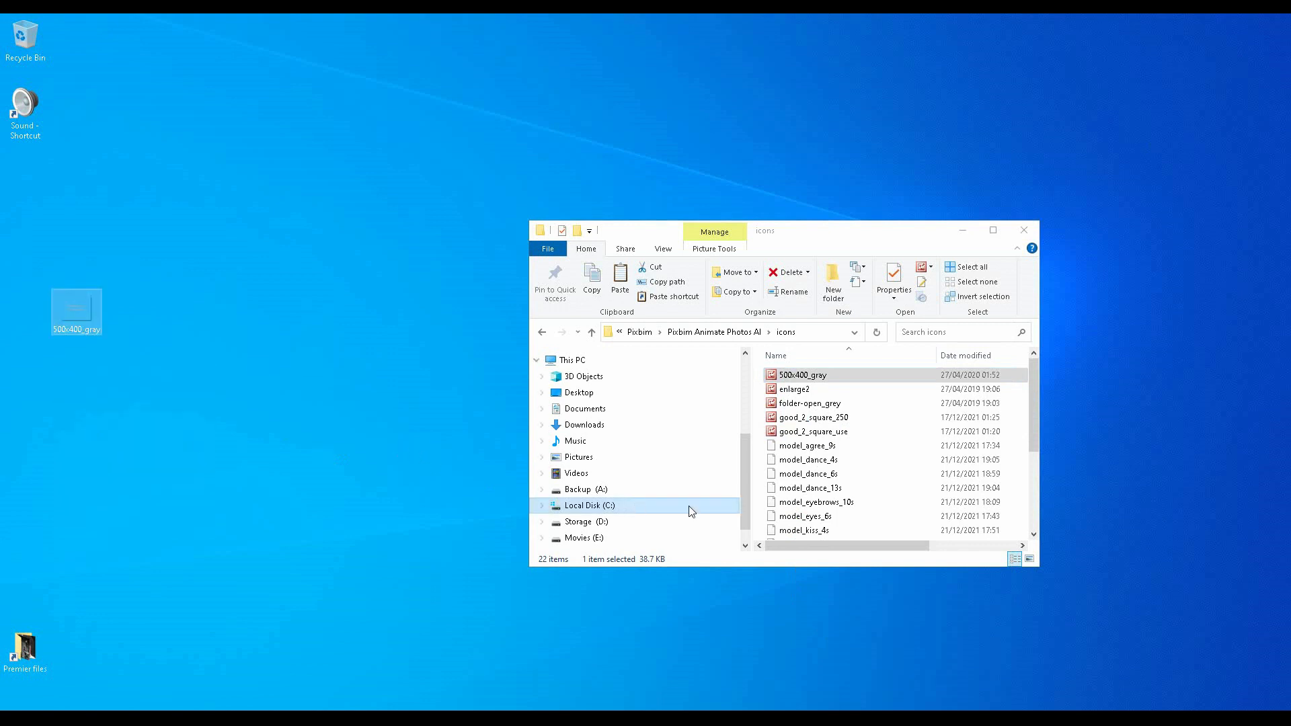
Locate the trial_color_version image further down and bring up its actions
{"action": "scroll", "scroll_direction": "down", "scroll_amount": 3}
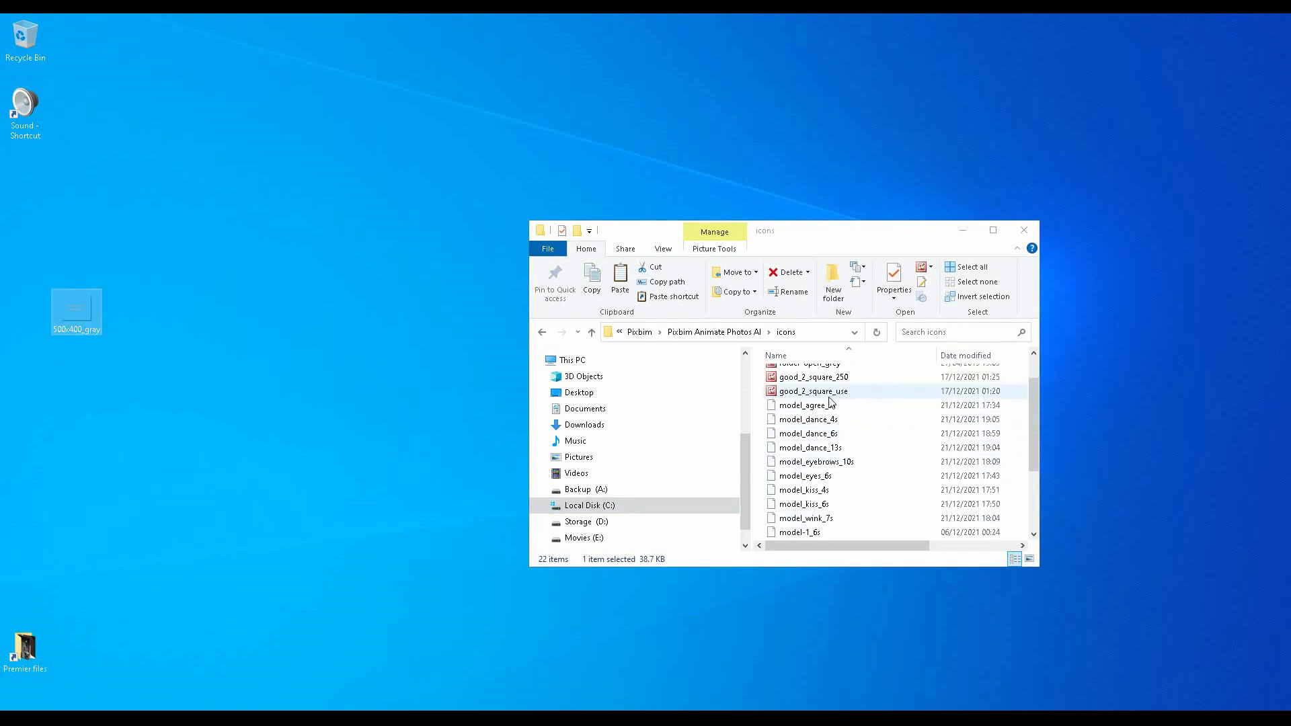
{"action": "scroll", "scroll_direction": "down", "scroll_amount": 3}
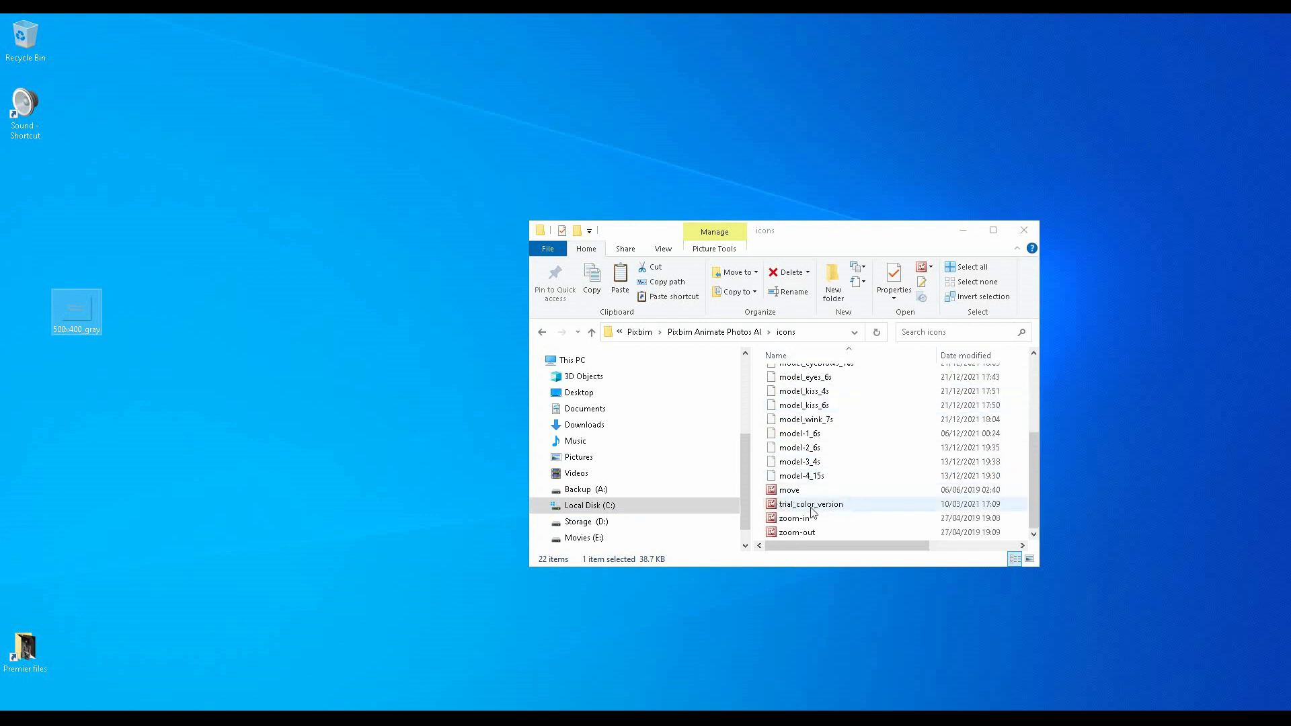
{"action": "double_click", "coordinate": [809, 503]}
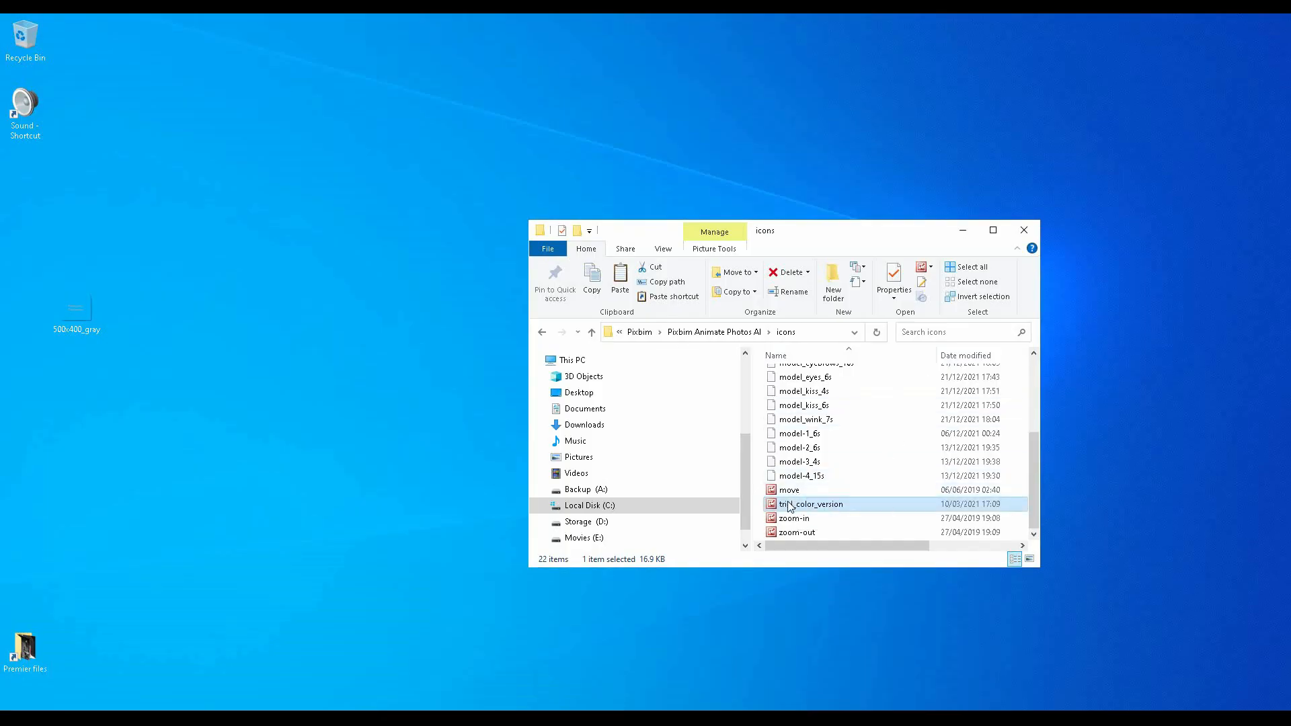
{"action": "right_click", "coordinate": [814, 503]}
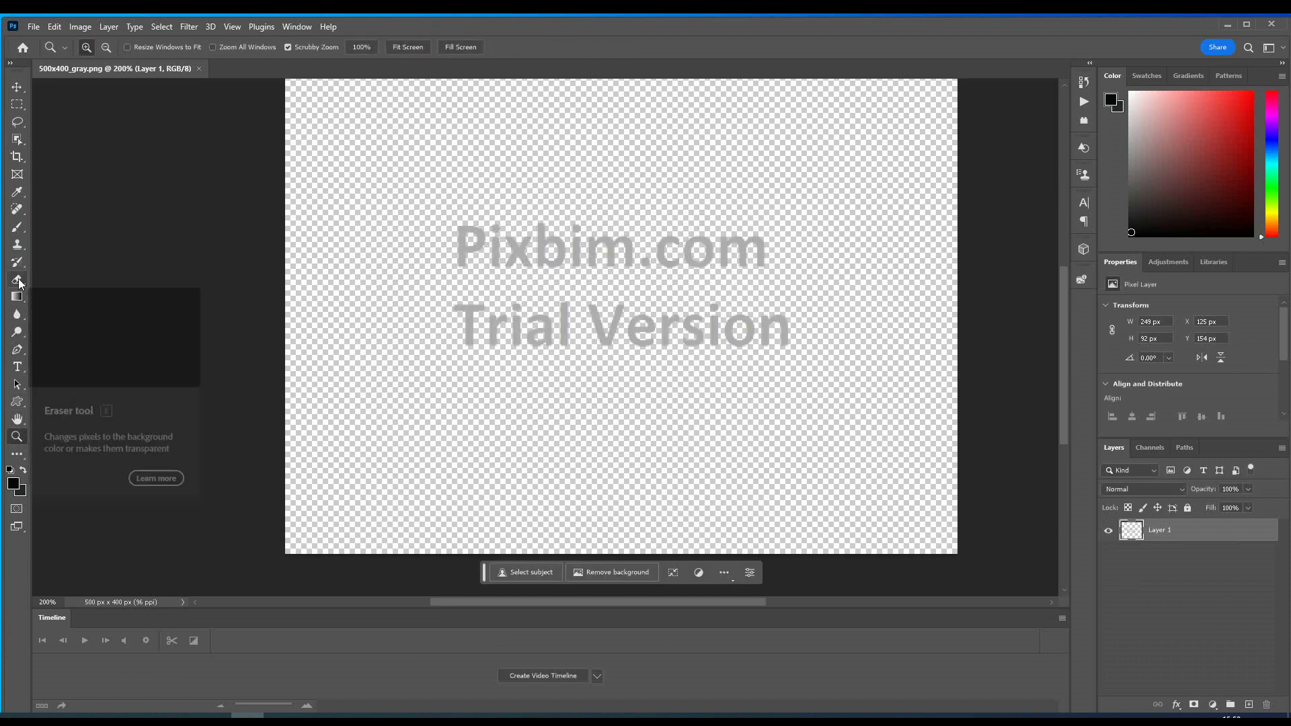
Erase the Pixbim.com Trial Version text from 500x400_gray and go to save it
{"action": "left_click", "coordinate": [16, 280]}
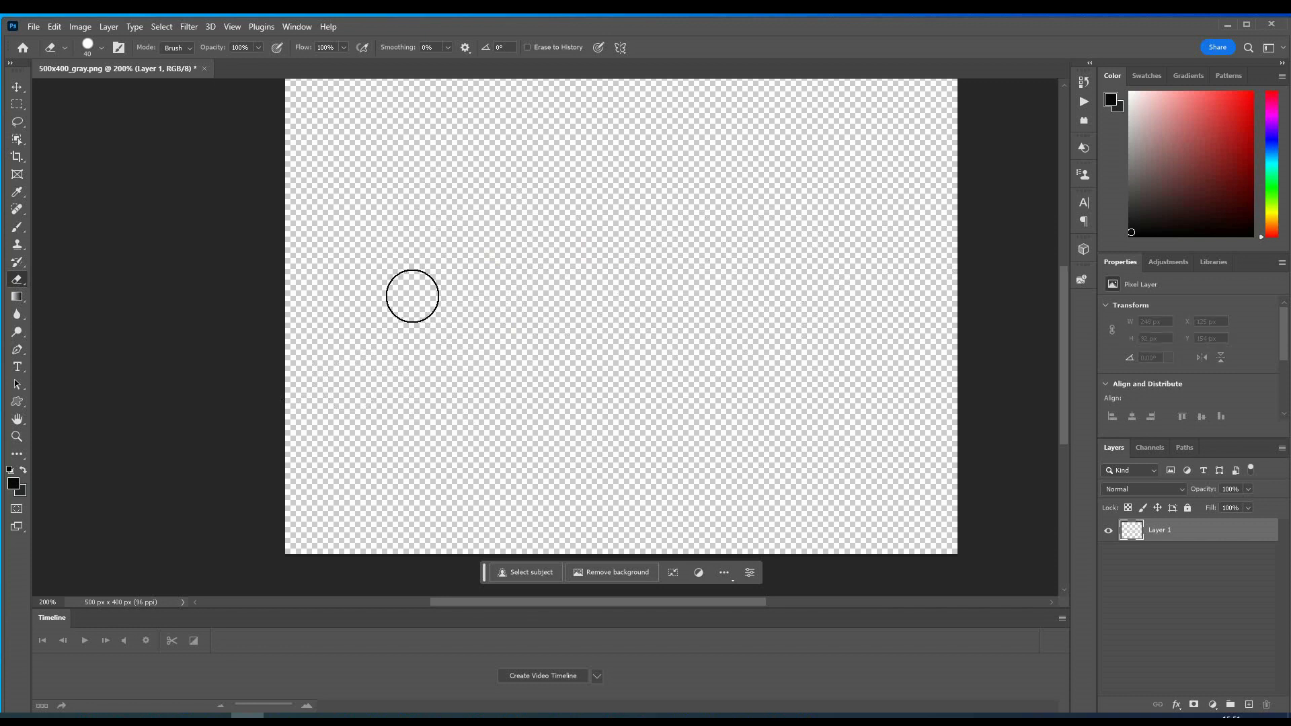
{"action": "left_click", "coordinate": [39, 26]}
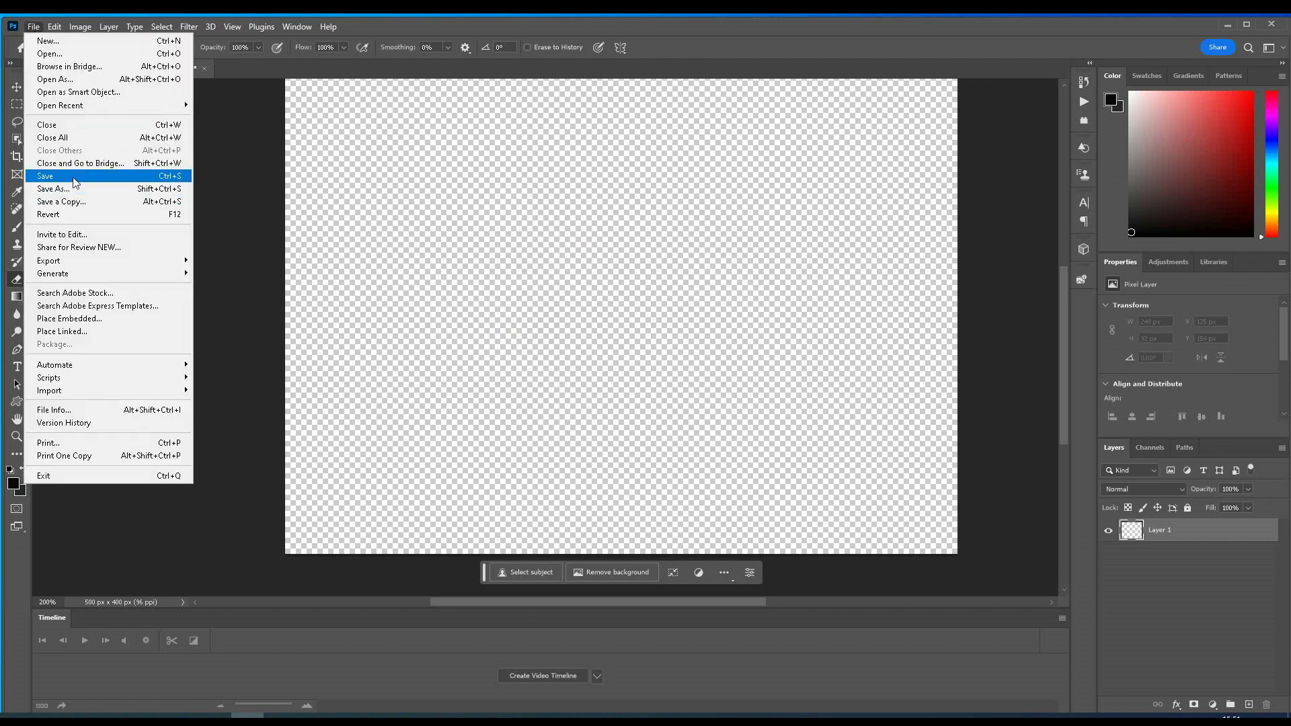